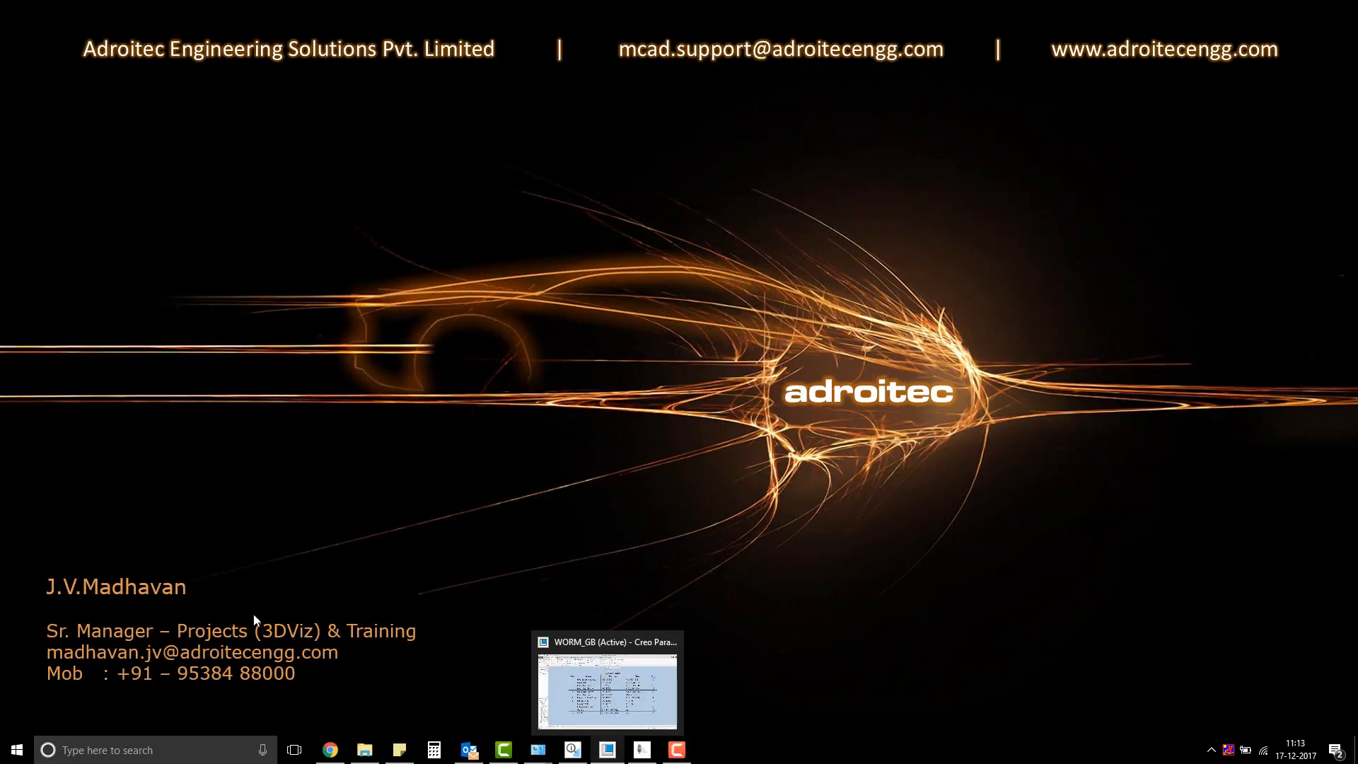
- Restore the Creo session with the COMPLETE assembly and show the Tools commands
{"action": "left_click", "coordinate": [607, 682]}
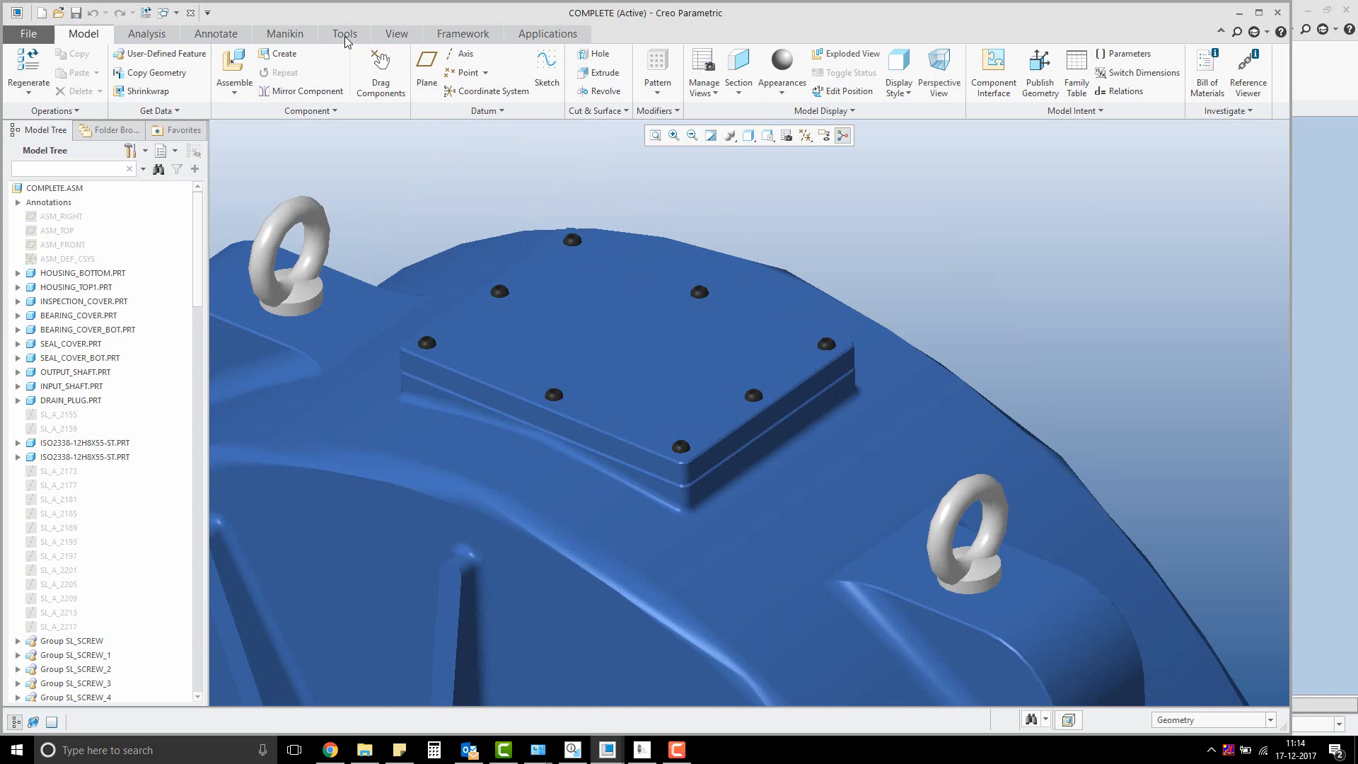
{"action": "left_click", "coordinate": [345, 34]}
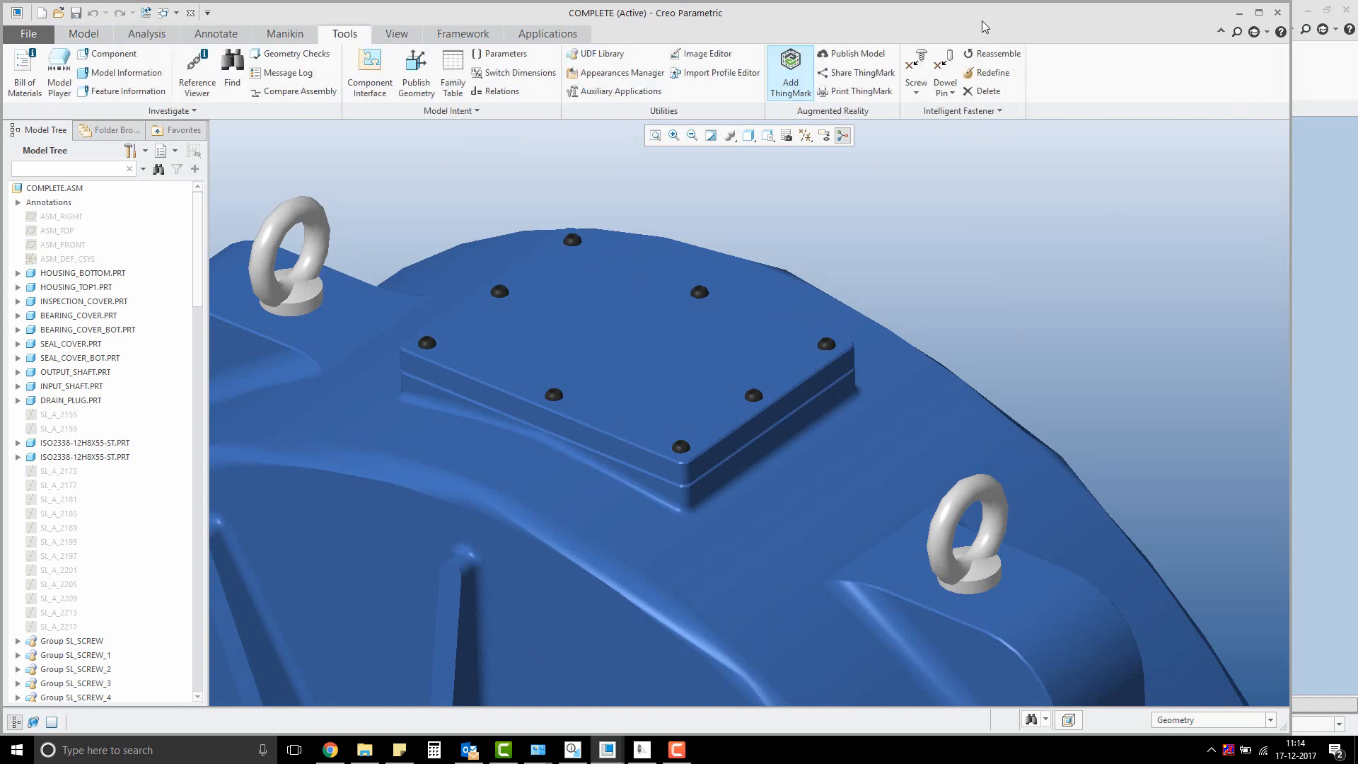
{"action": "mouse_move", "coordinate": [1020, 188]}
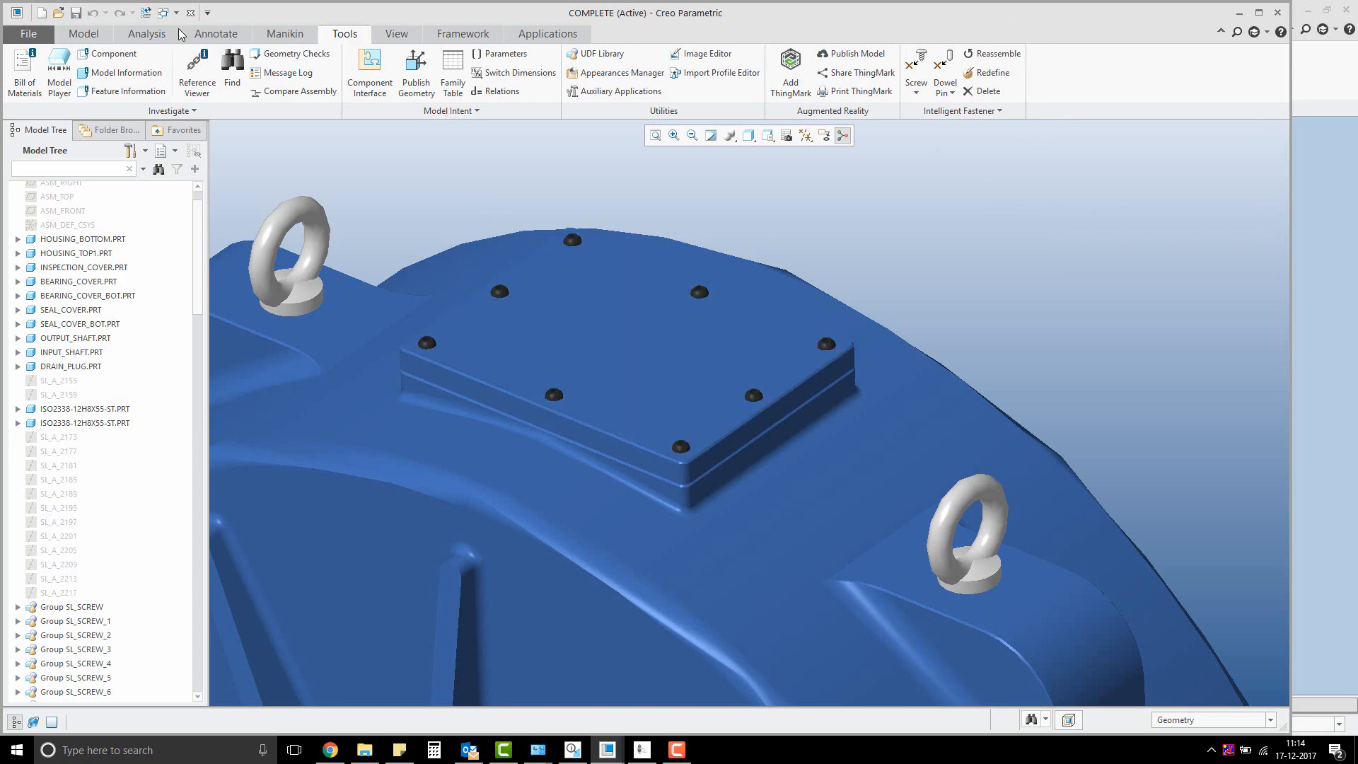
- Switch the active window to the WORM_GB.DRW drawing
{"action": "left_click", "coordinate": [179, 12]}
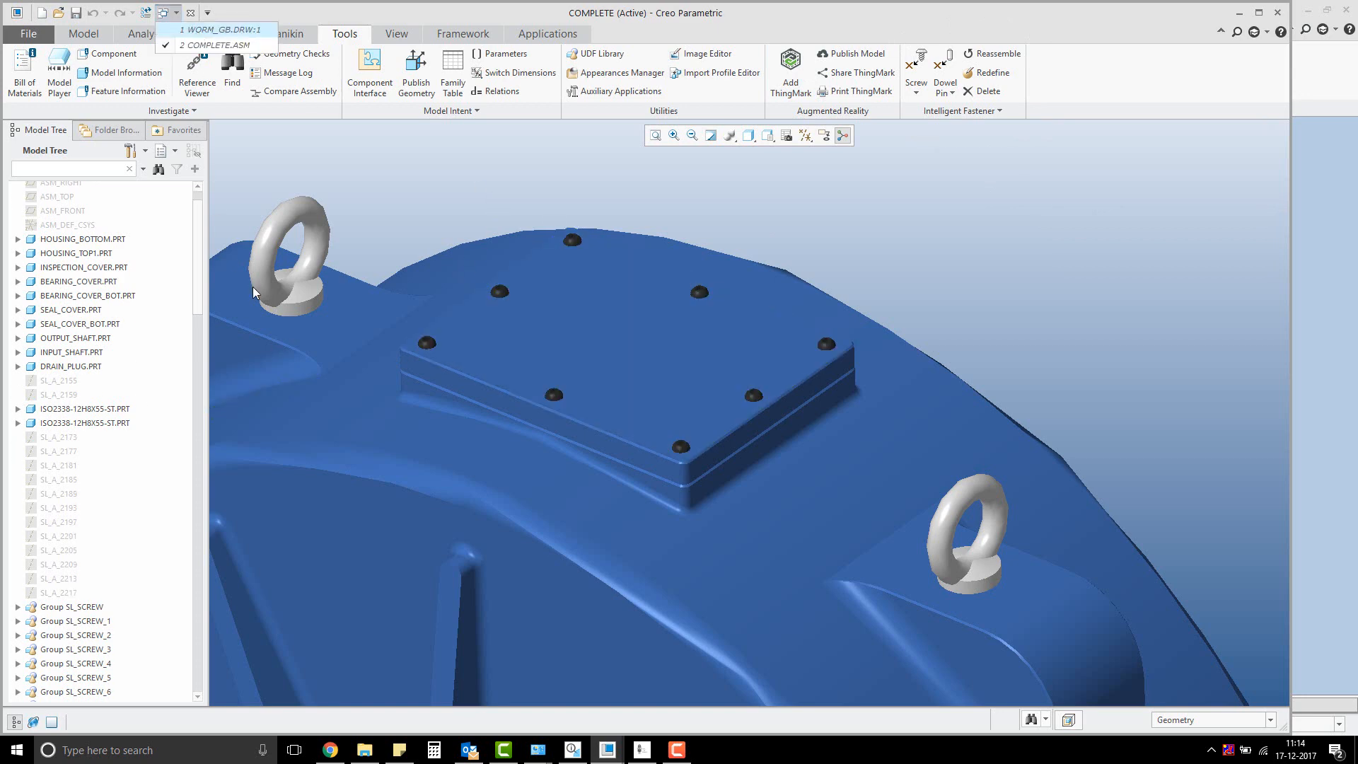
{"action": "left_click", "coordinate": [221, 30]}
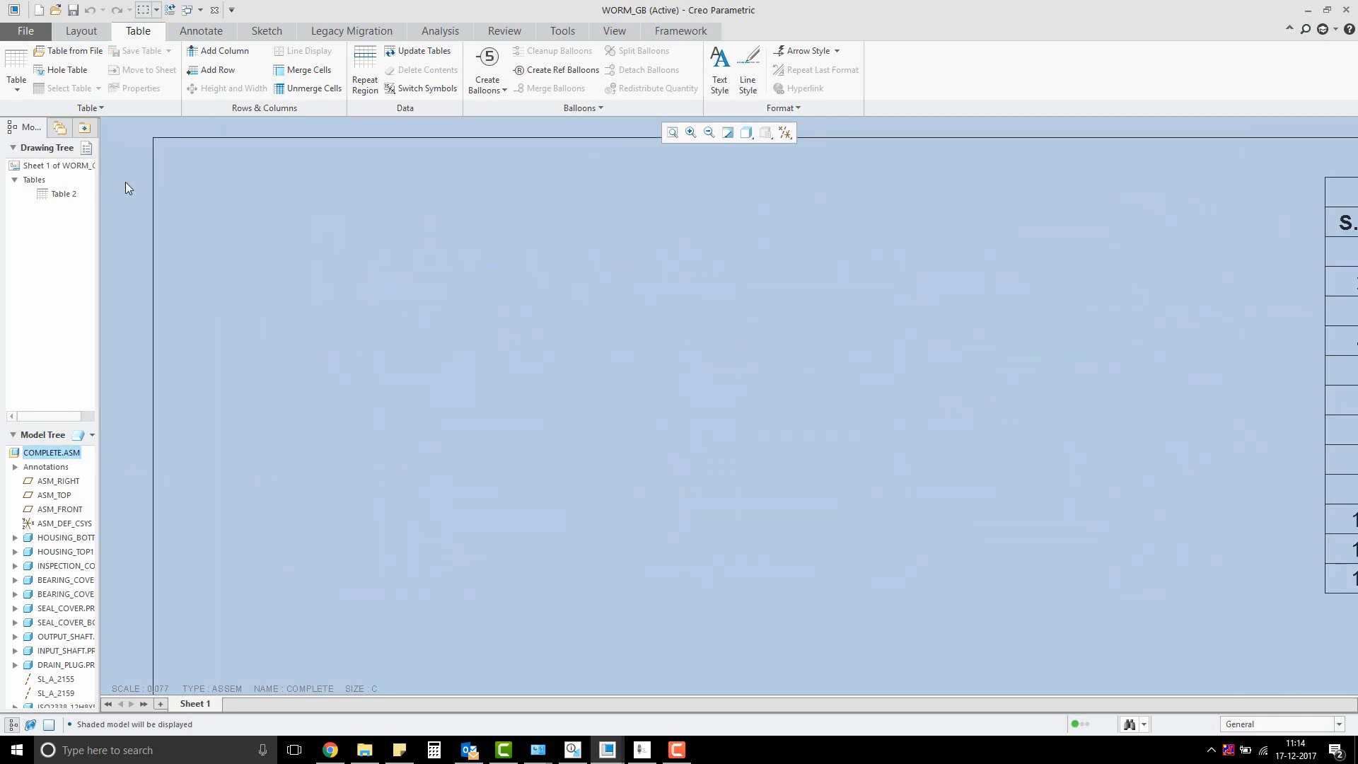
{"action": "mouse_move", "coordinate": [559, 323]}
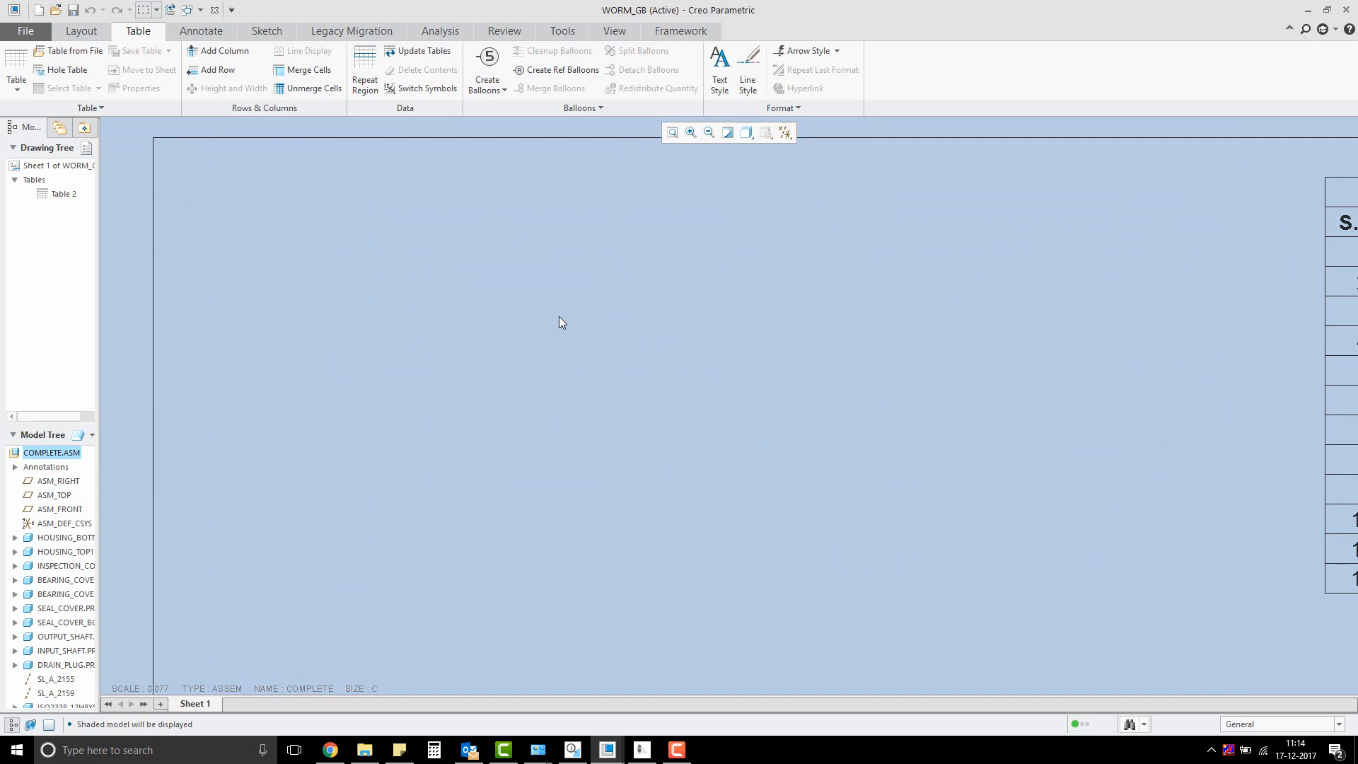
- Insert the fastners_blank.tbl FASTNERS TABLE onto the sheet from file
{"action": "left_click", "coordinate": [73, 51]}
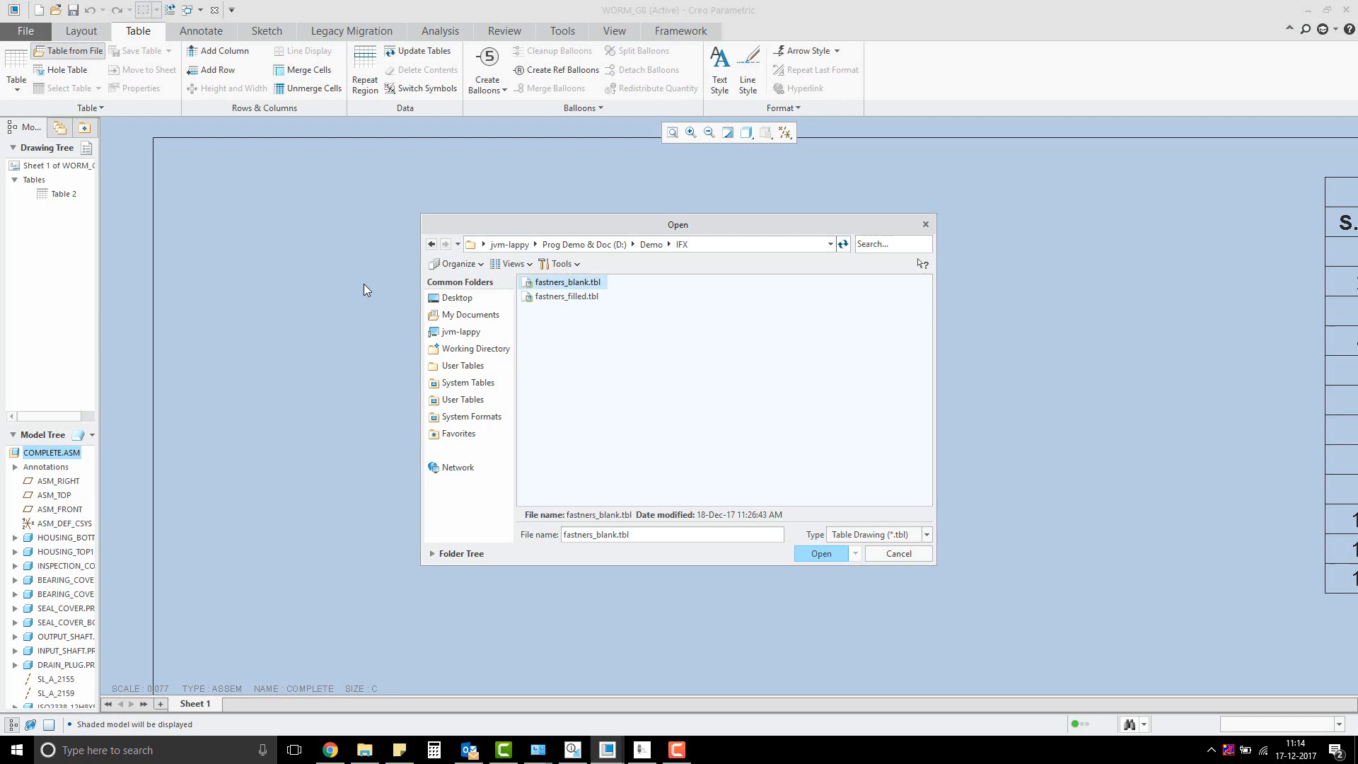
{"action": "left_click", "coordinate": [819, 553]}
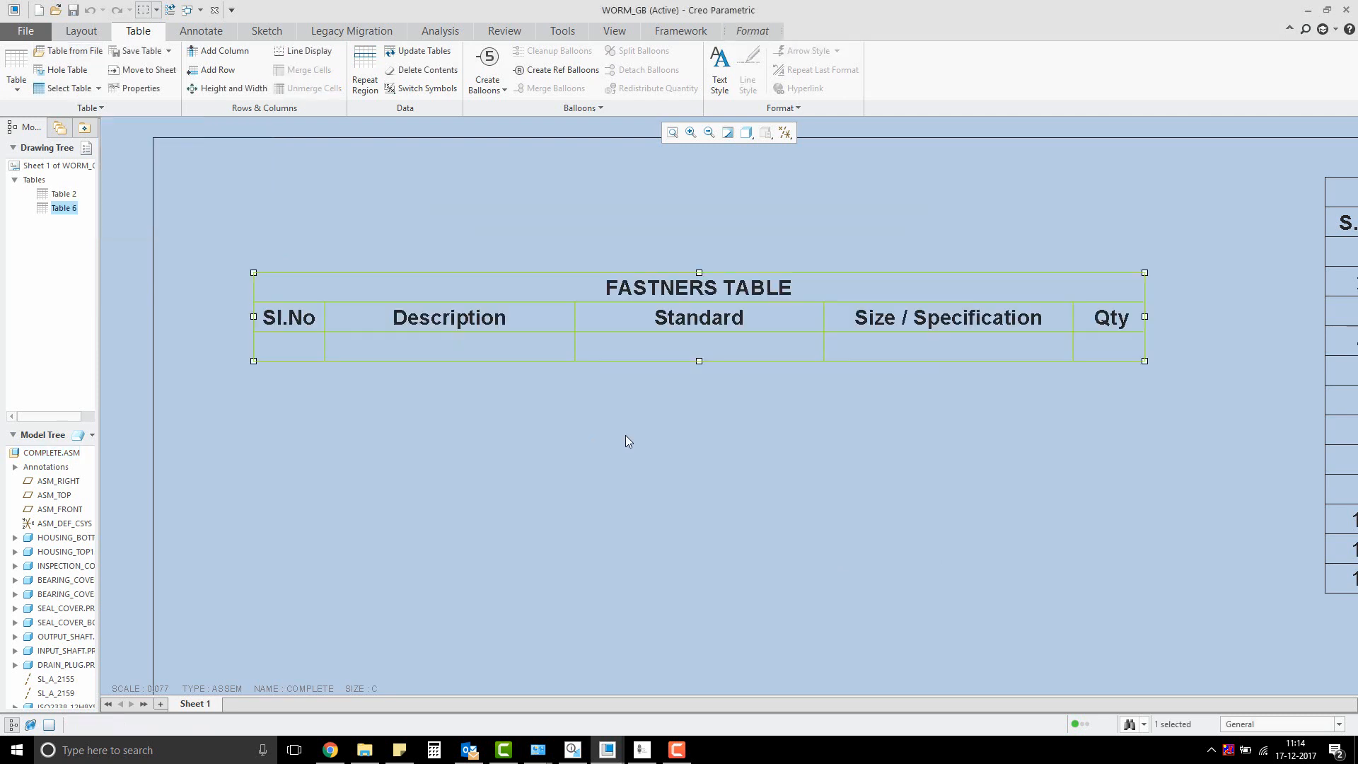
{"action": "left_click", "coordinate": [1151, 416]}
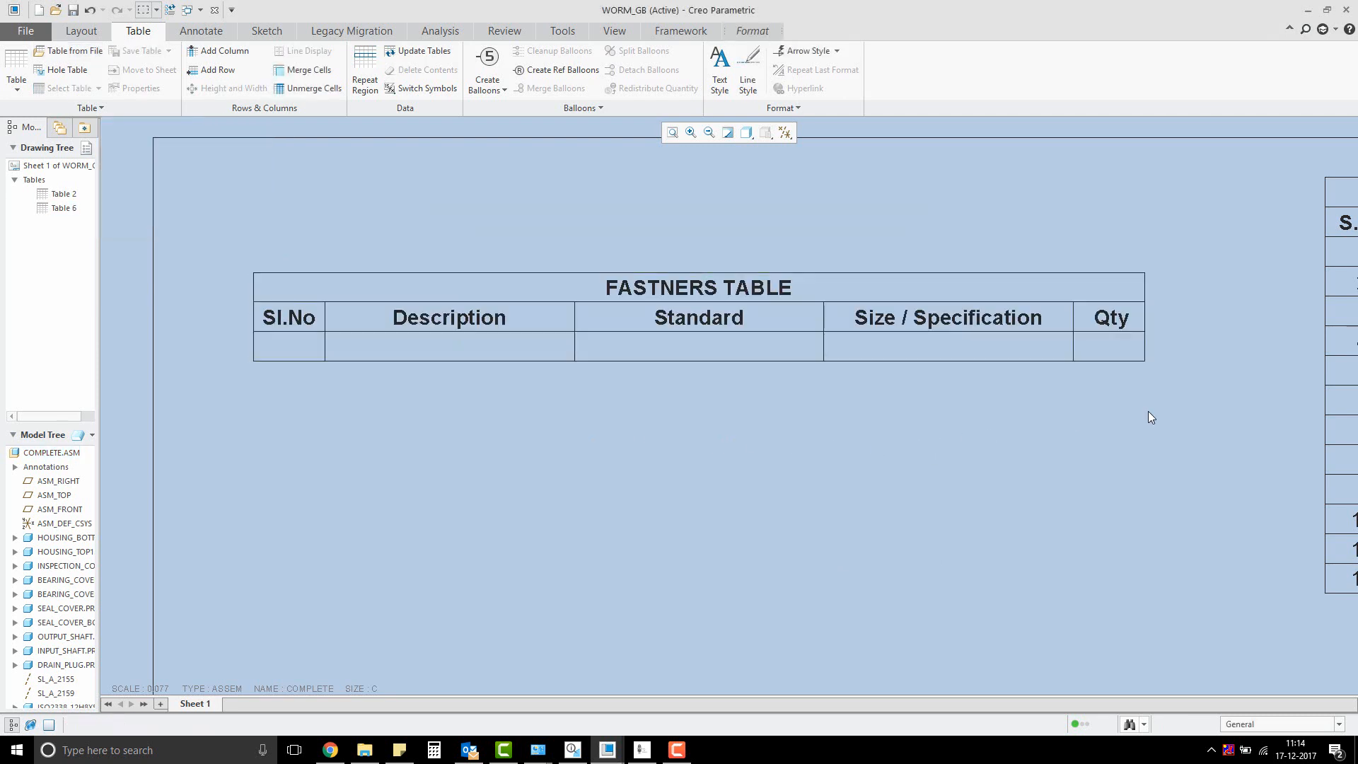
{"action": "mouse_move", "coordinate": [1137, 413]}
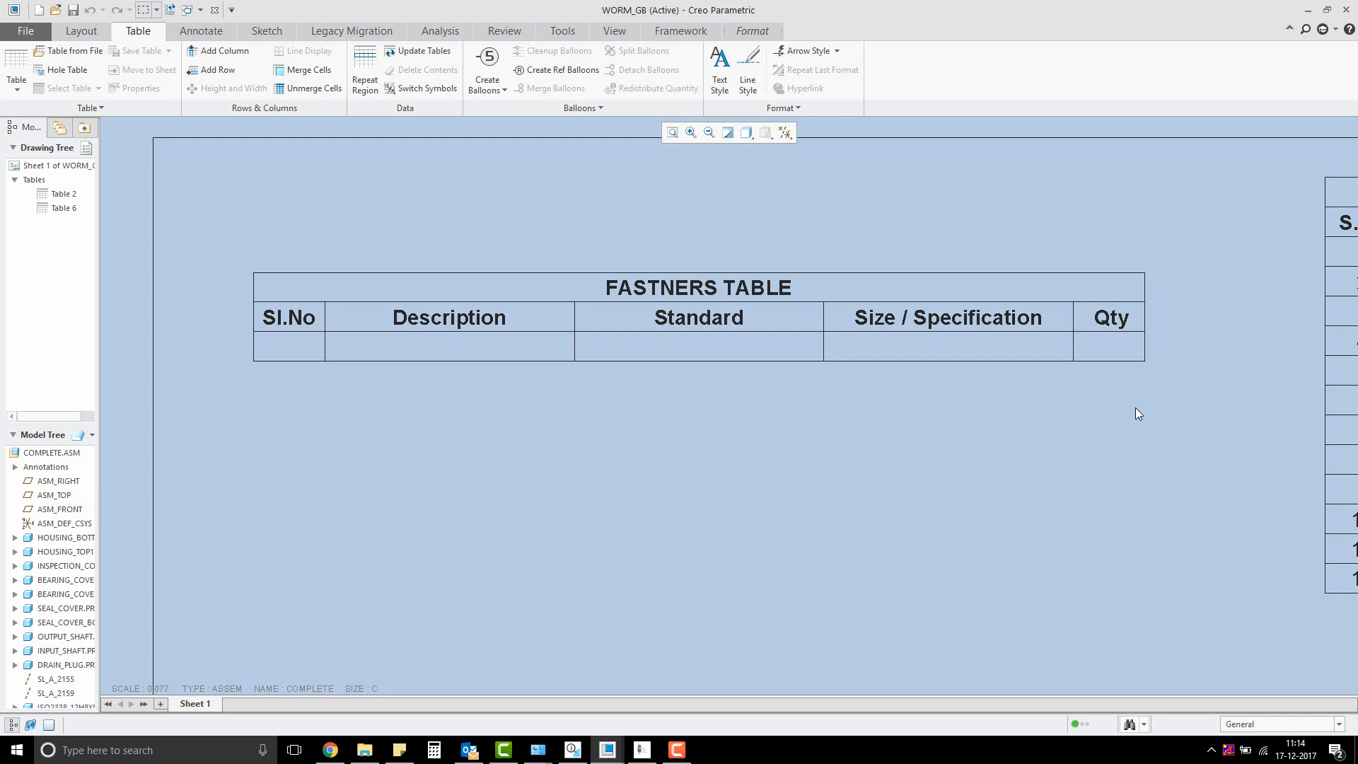
{"action": "mouse_move", "coordinate": [303, 344]}
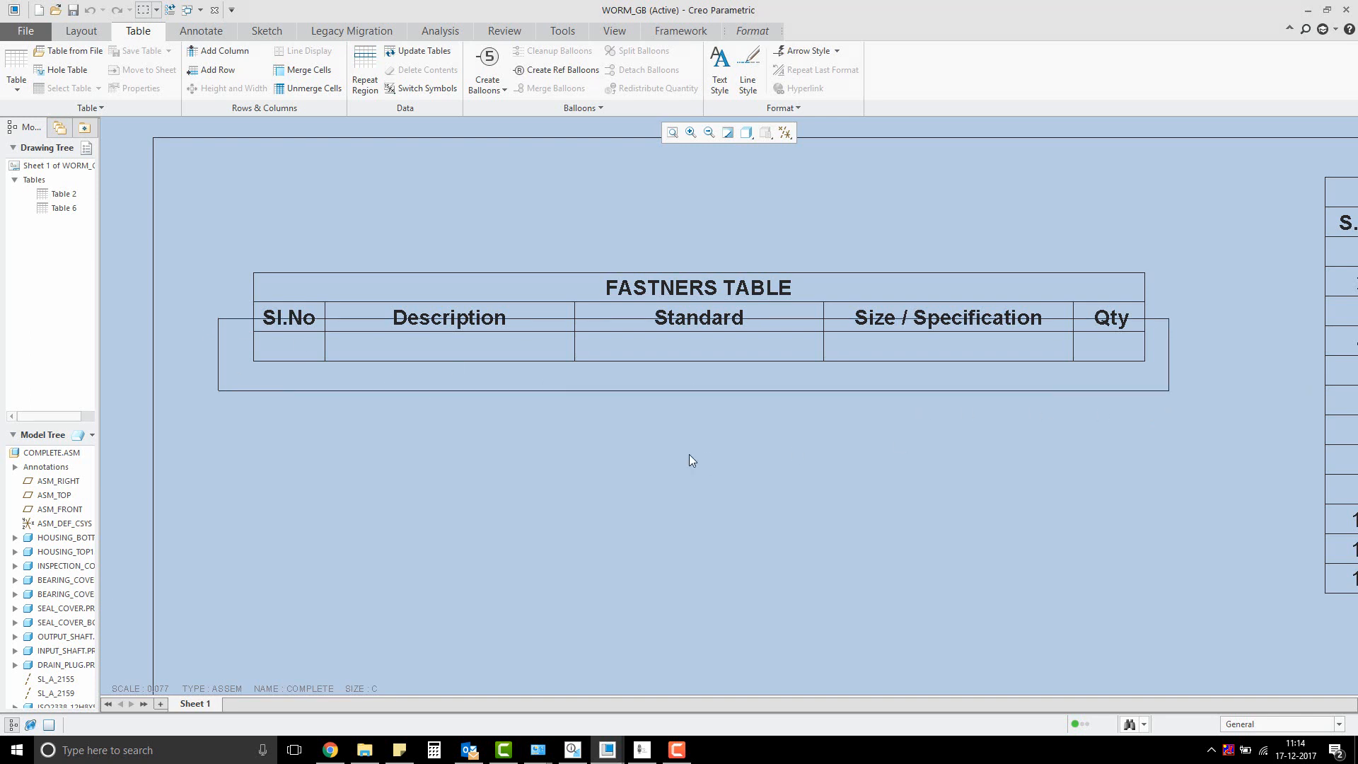
- Make the table's blank bottom row a repeat region and display report symbols
{"action": "right_click", "coordinate": [697, 347]}
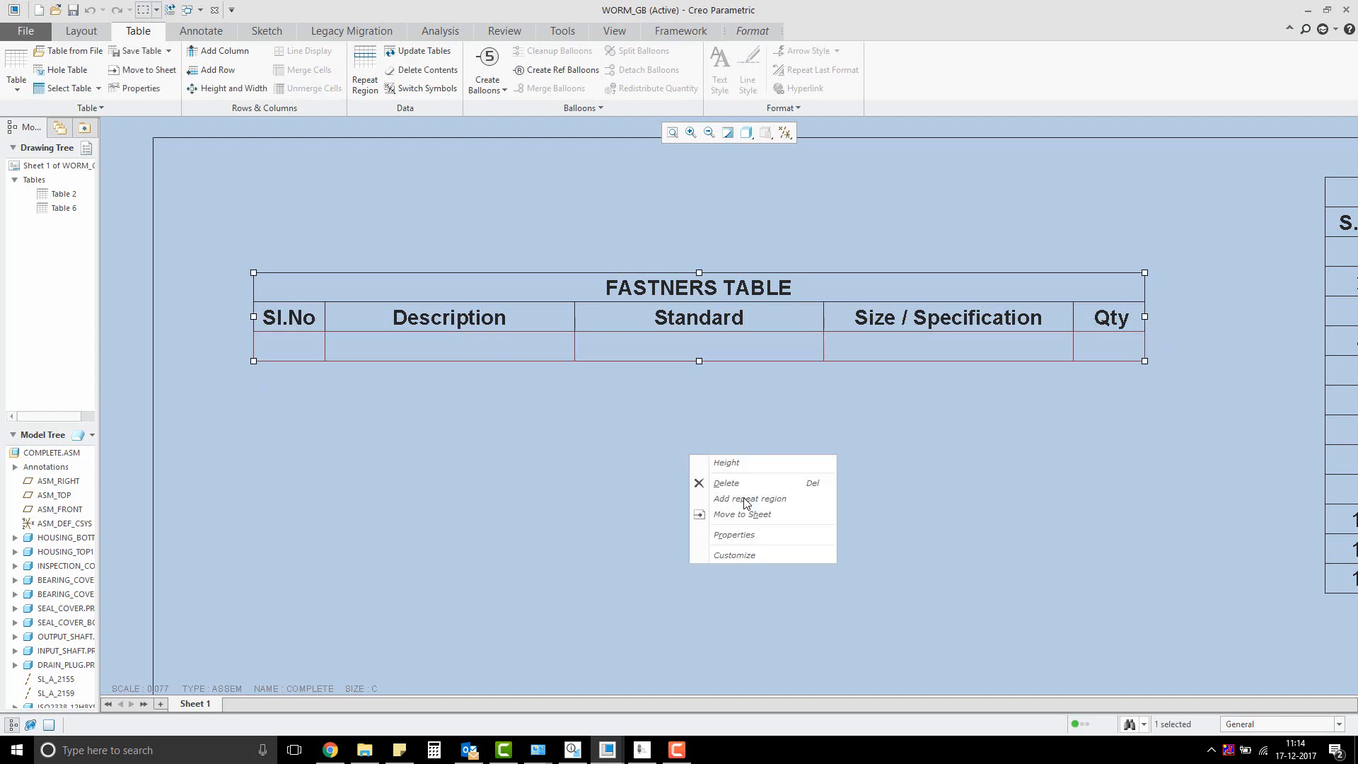
{"action": "left_click", "coordinate": [749, 497]}
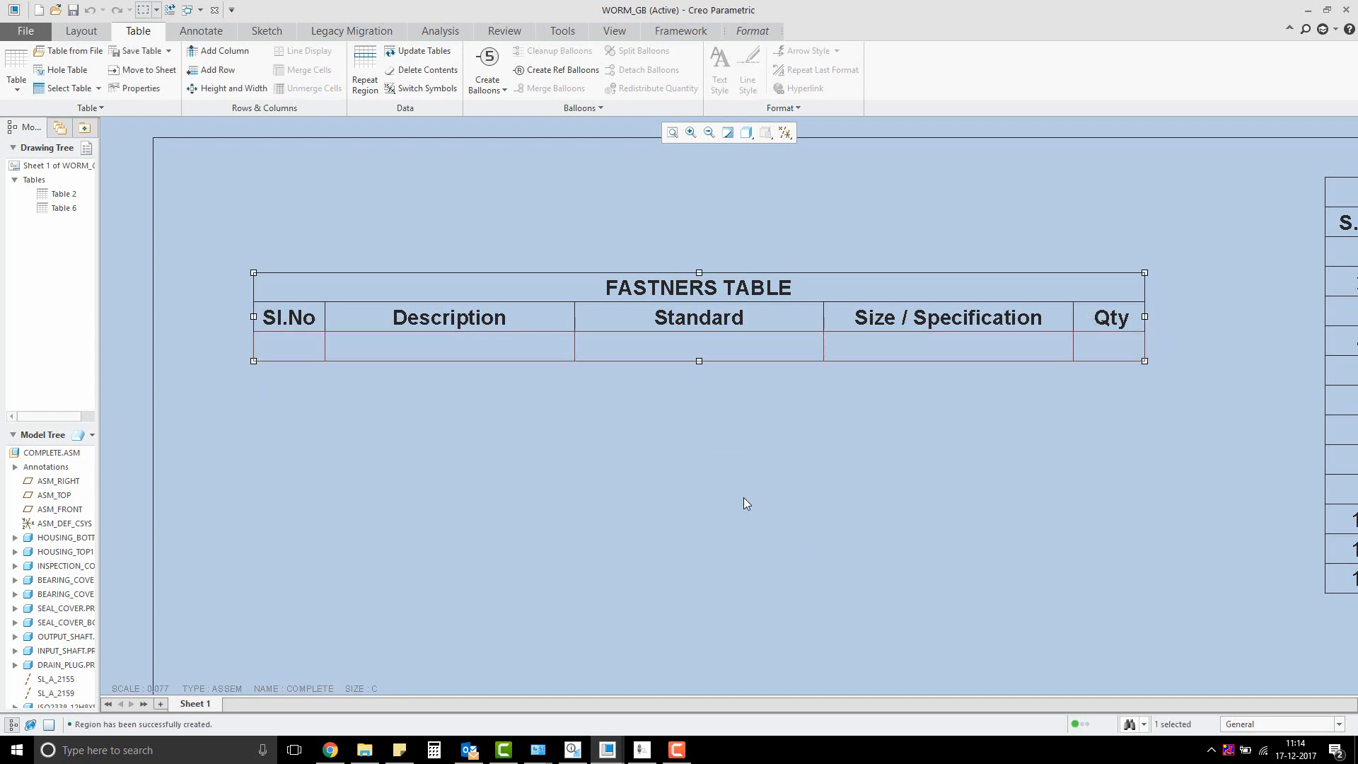
{"action": "left_click", "coordinate": [746, 504]}
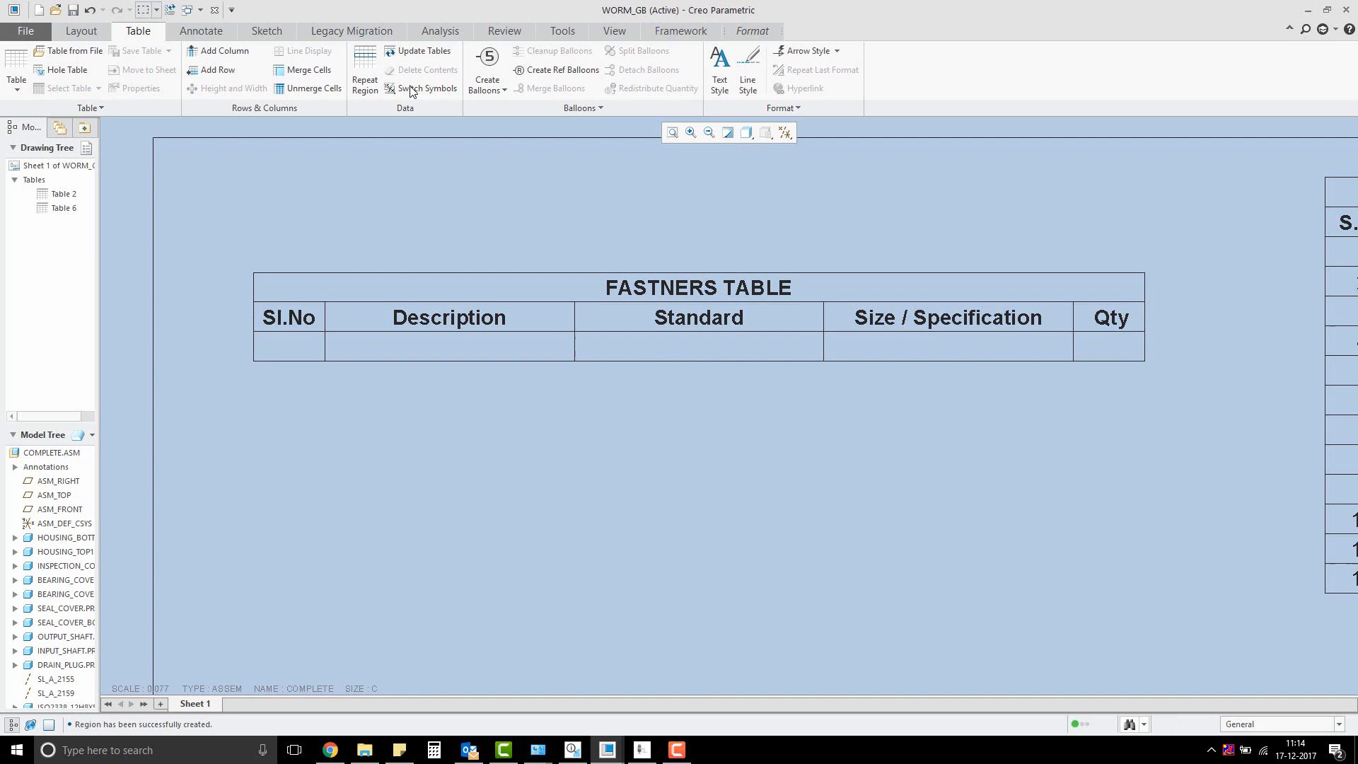
{"action": "left_click", "coordinate": [443, 347]}
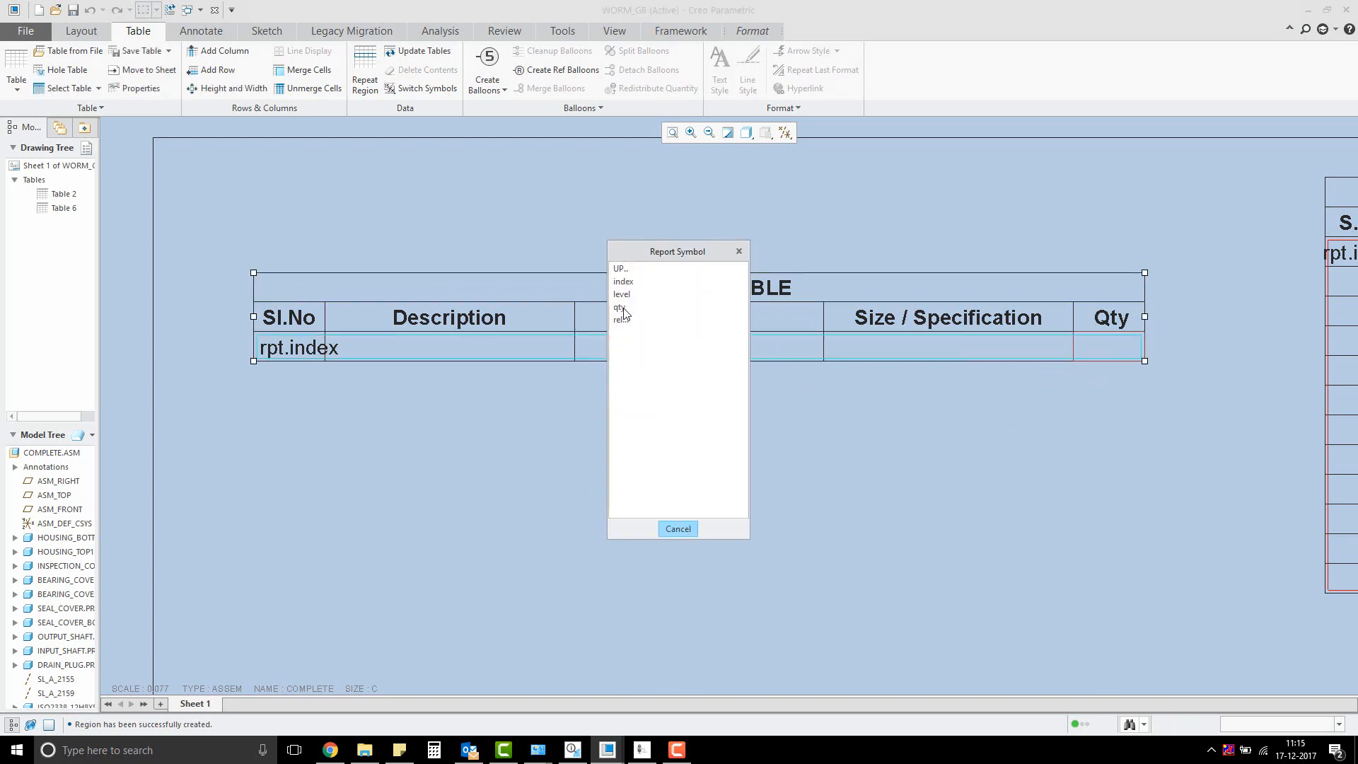
- Set Qty to rpt.qty and Description to asm.mbr.name in the repeat row
{"action": "left_click", "coordinate": [618, 307]}
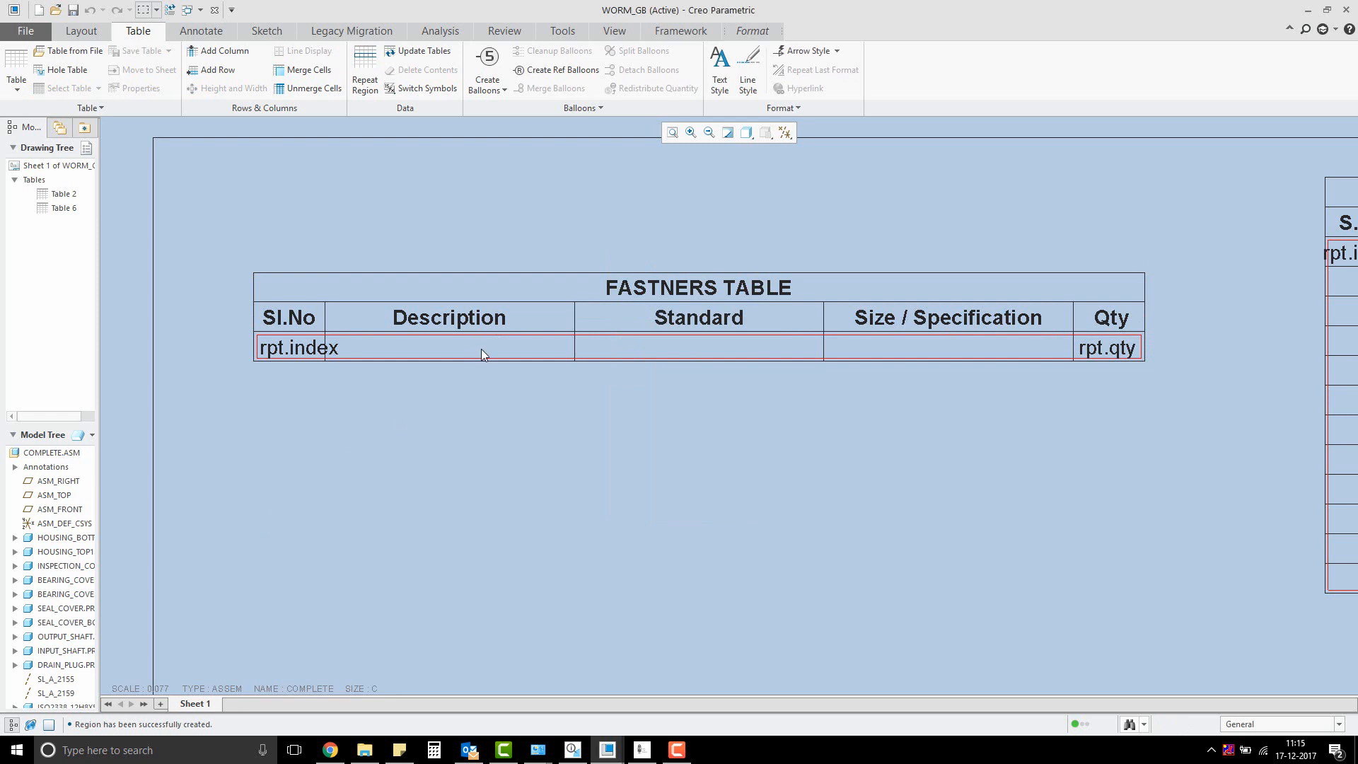
{"action": "double_click", "coordinate": [449, 346]}
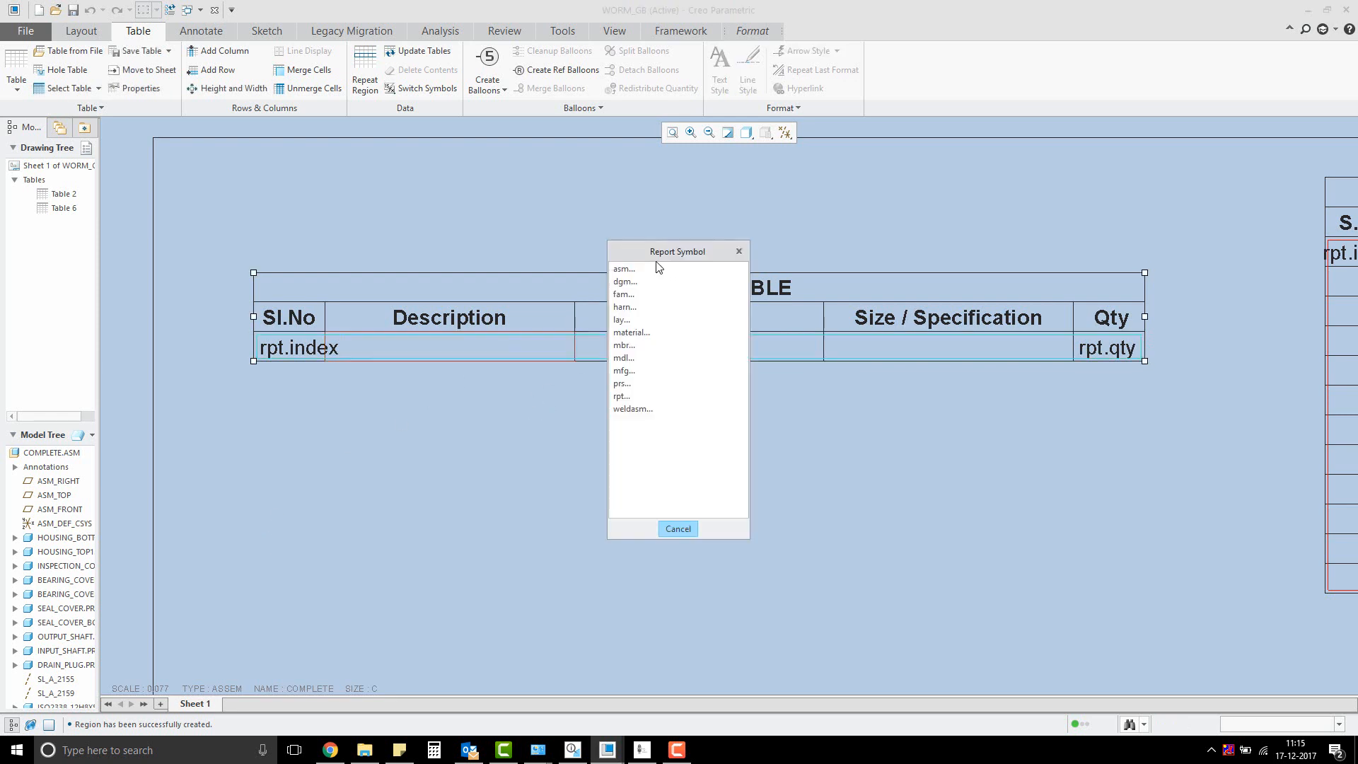
{"action": "left_click", "coordinate": [624, 269]}
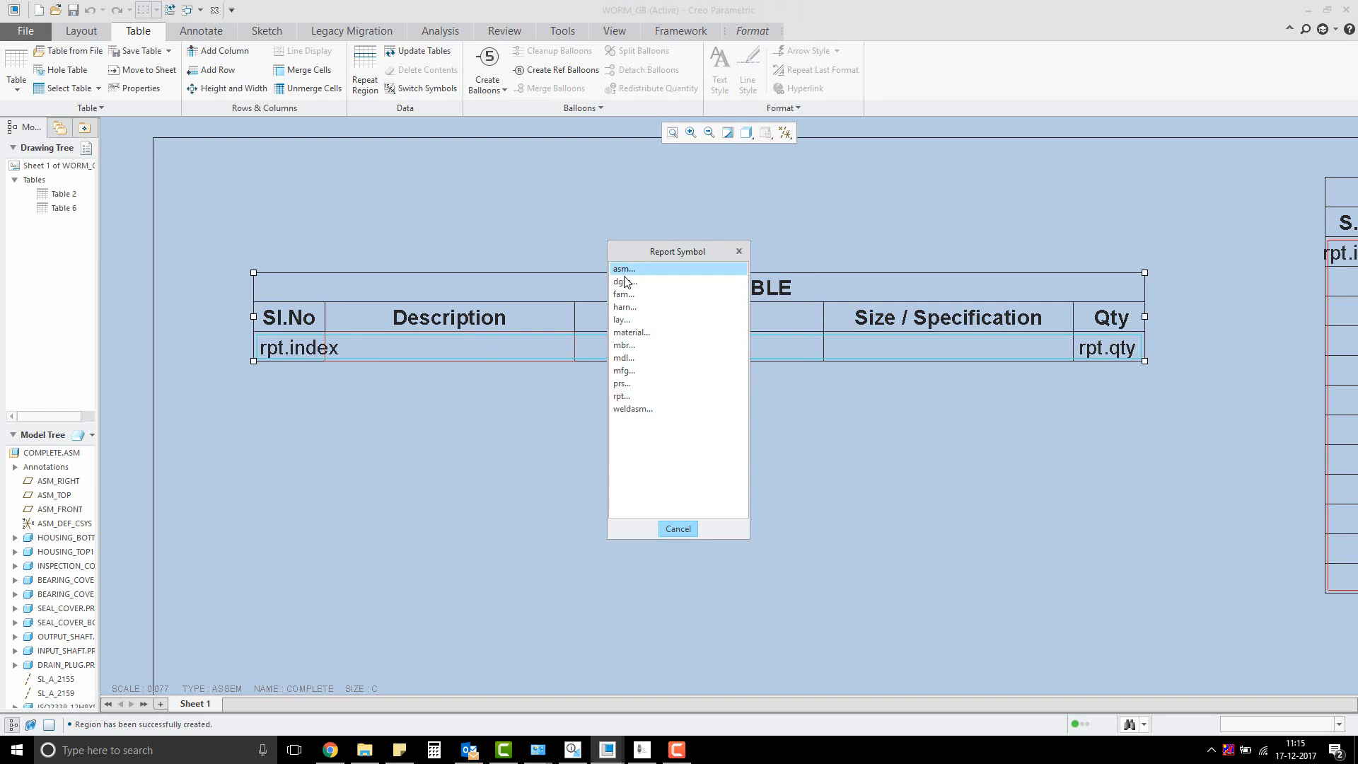
{"action": "left_click", "coordinate": [622, 268]}
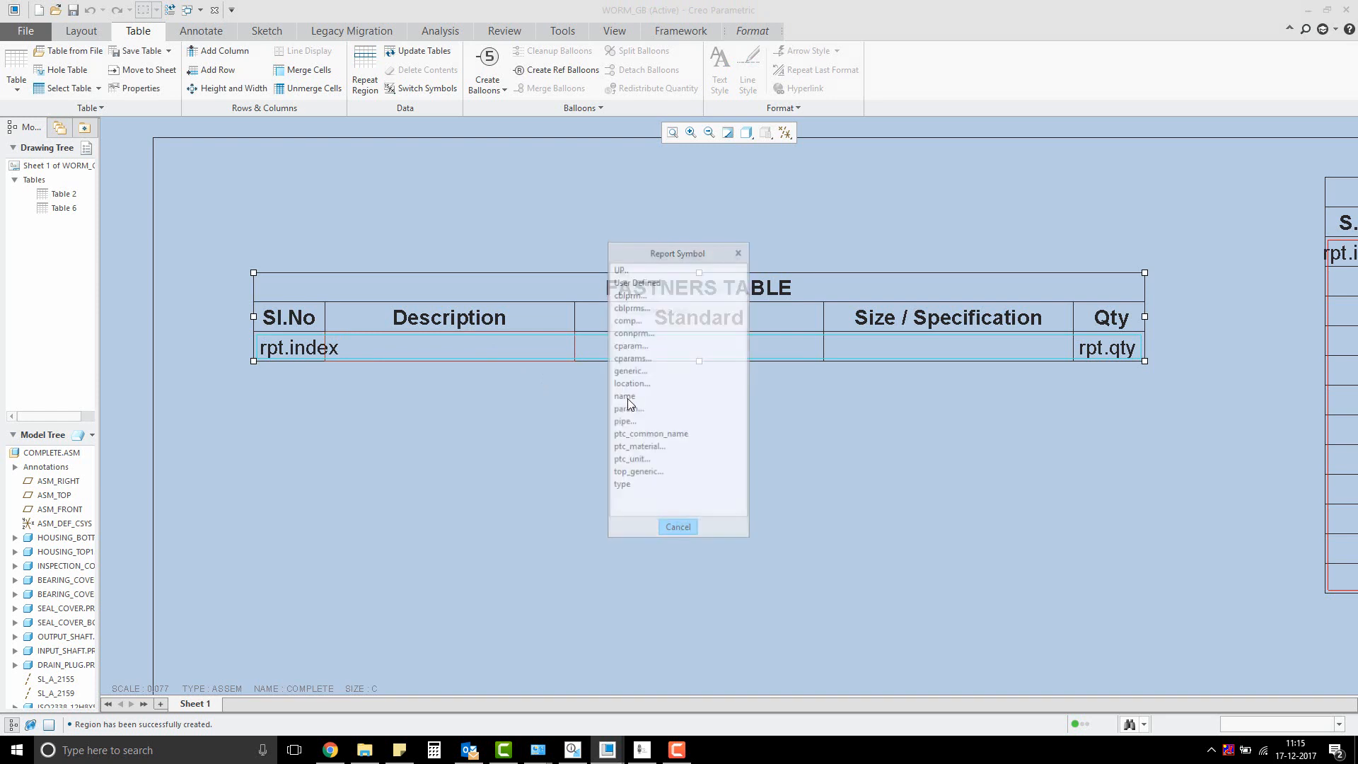
{"action": "left_click", "coordinate": [623, 396]}
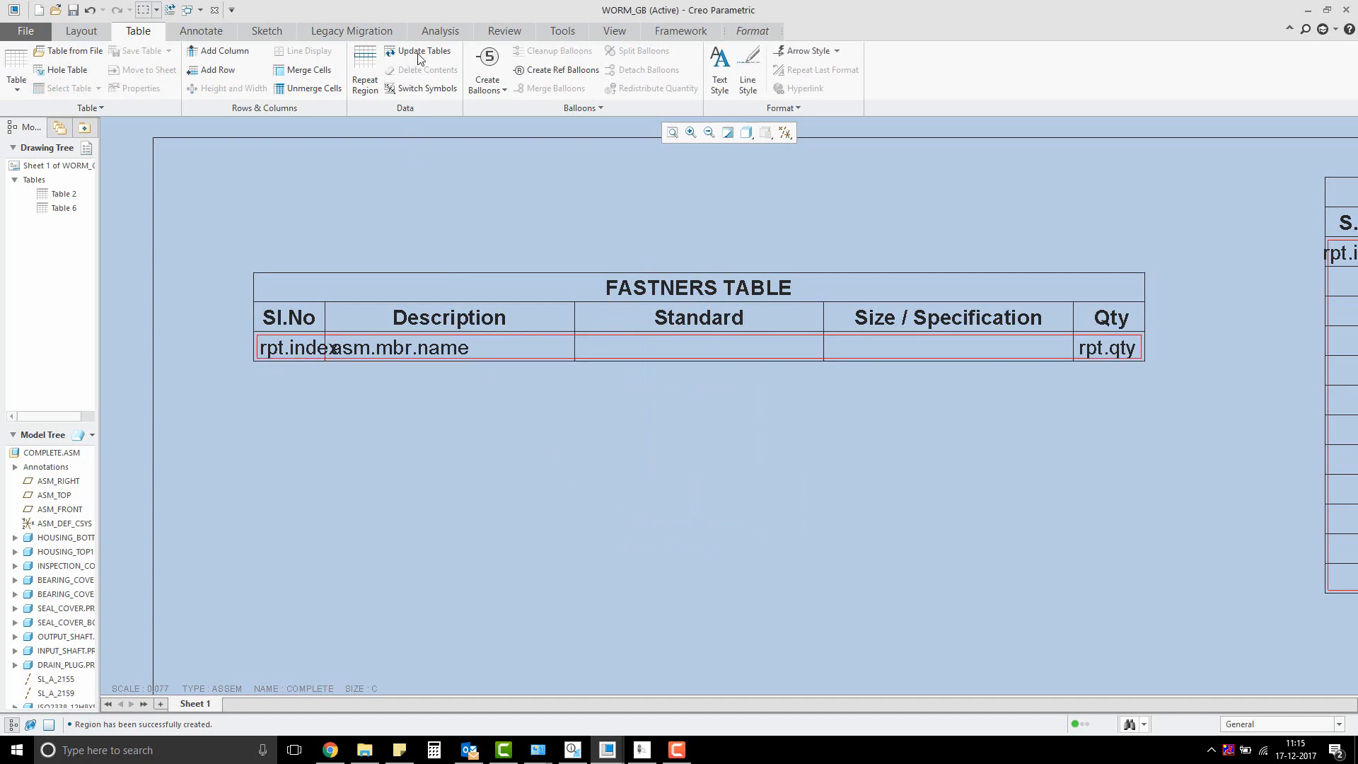
- Update the tables so the repeat region lists assembly members, and review the result
{"action": "left_click", "coordinate": [423, 51]}
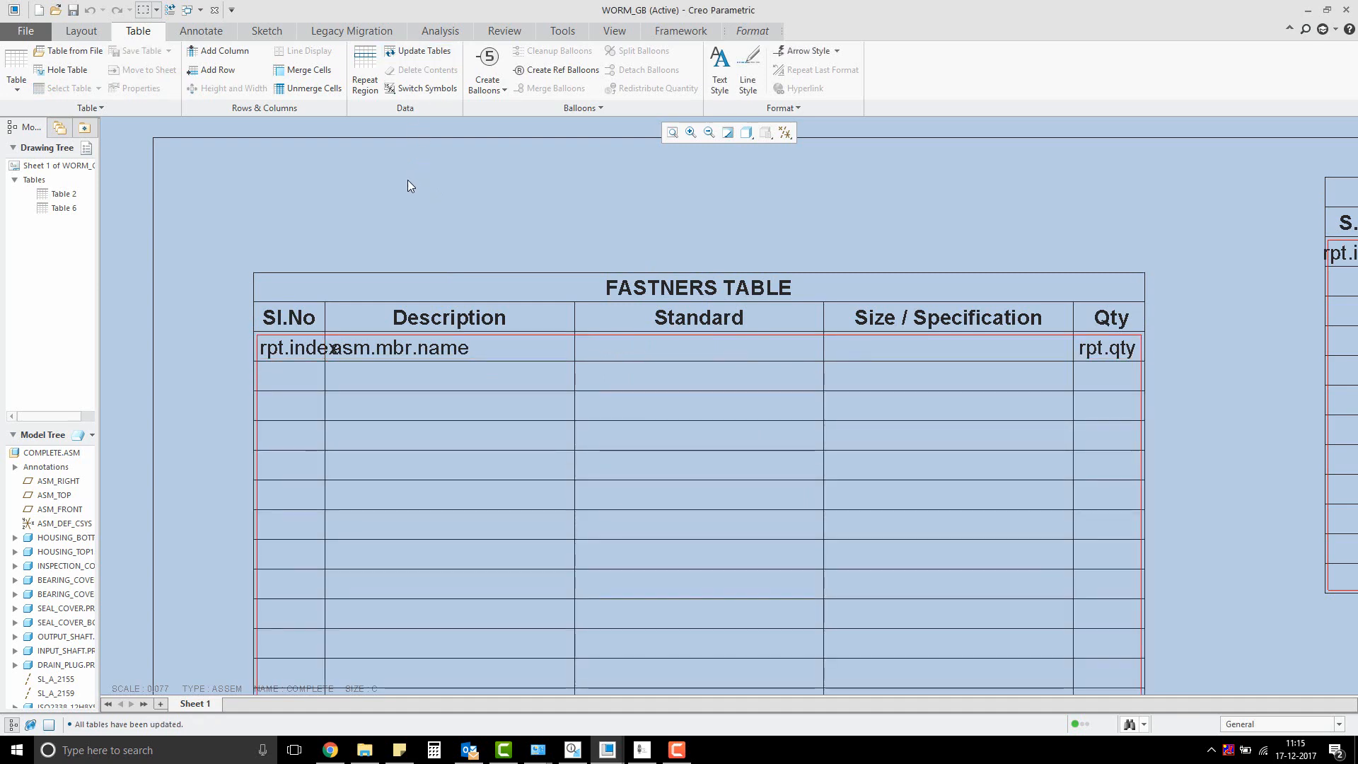
{"action": "left_click", "coordinate": [423, 51]}
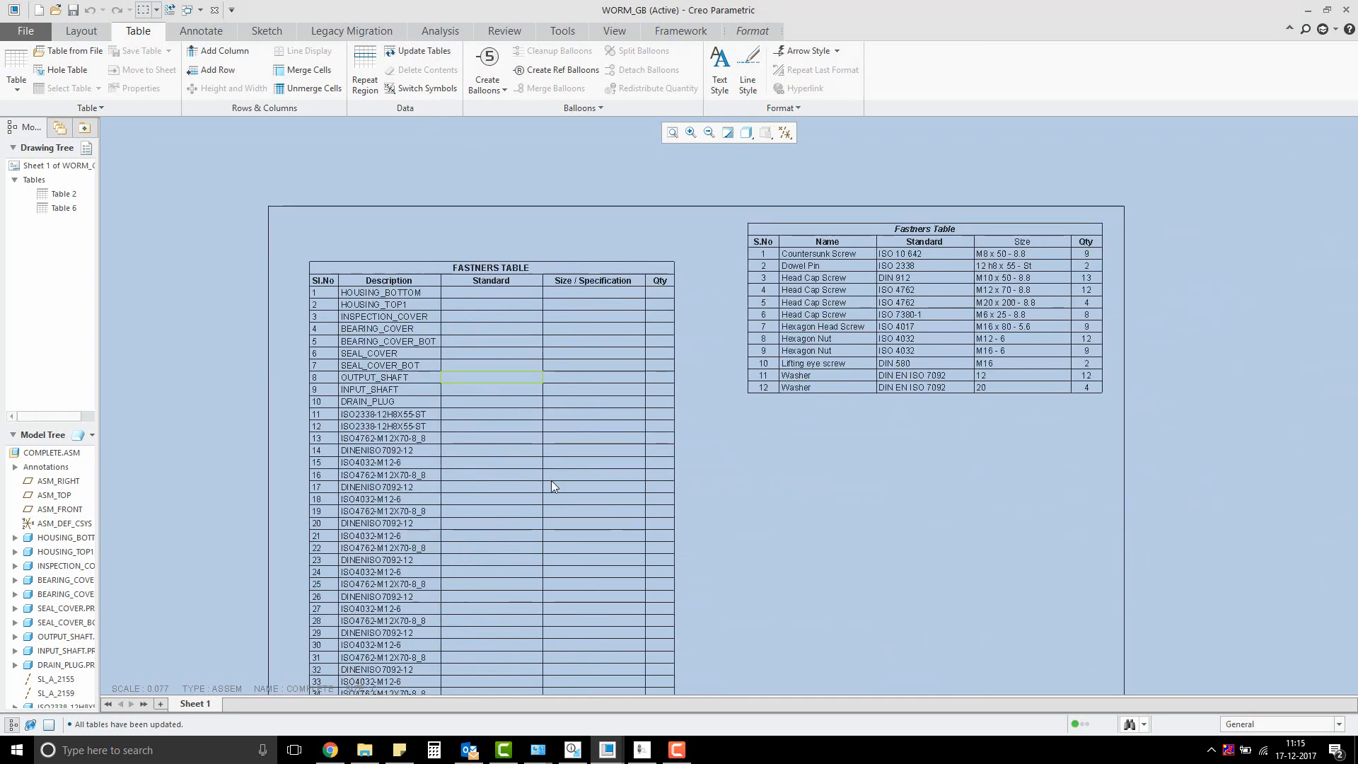
{"action": "left_click", "coordinate": [593, 632]}
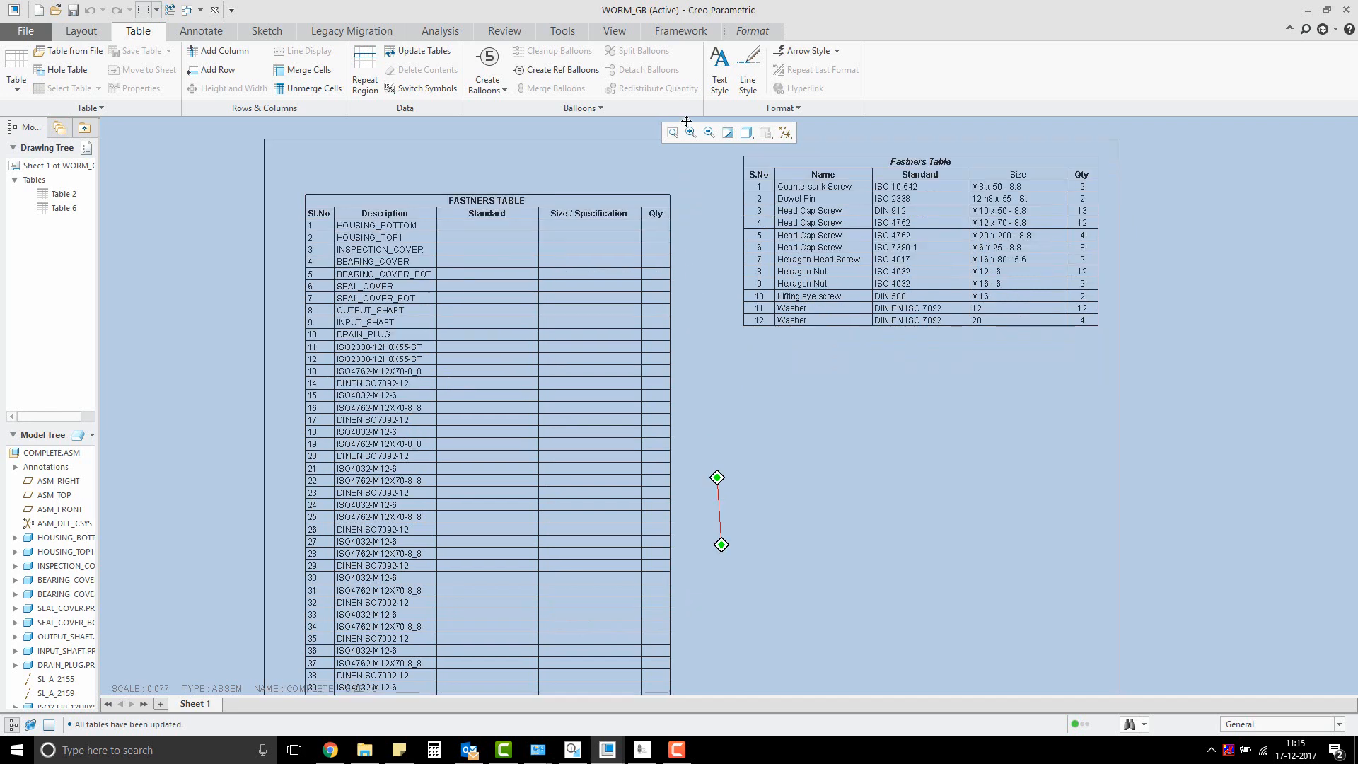
{"action": "scroll", "scroll_direction": "down", "scroll_amount": 3}
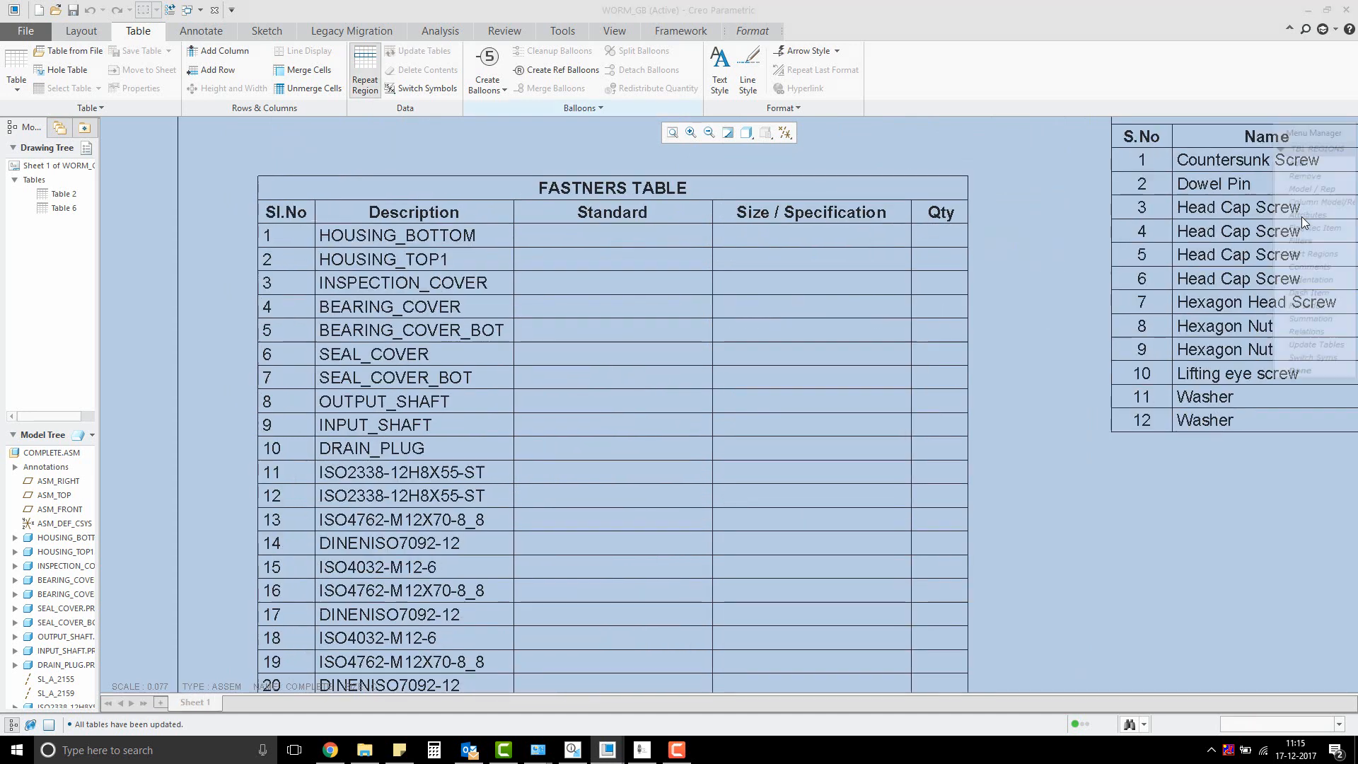
- Set the repeat region attribute to No Duplicates and finish editing the region
{"action": "left_click", "coordinate": [1307, 213]}
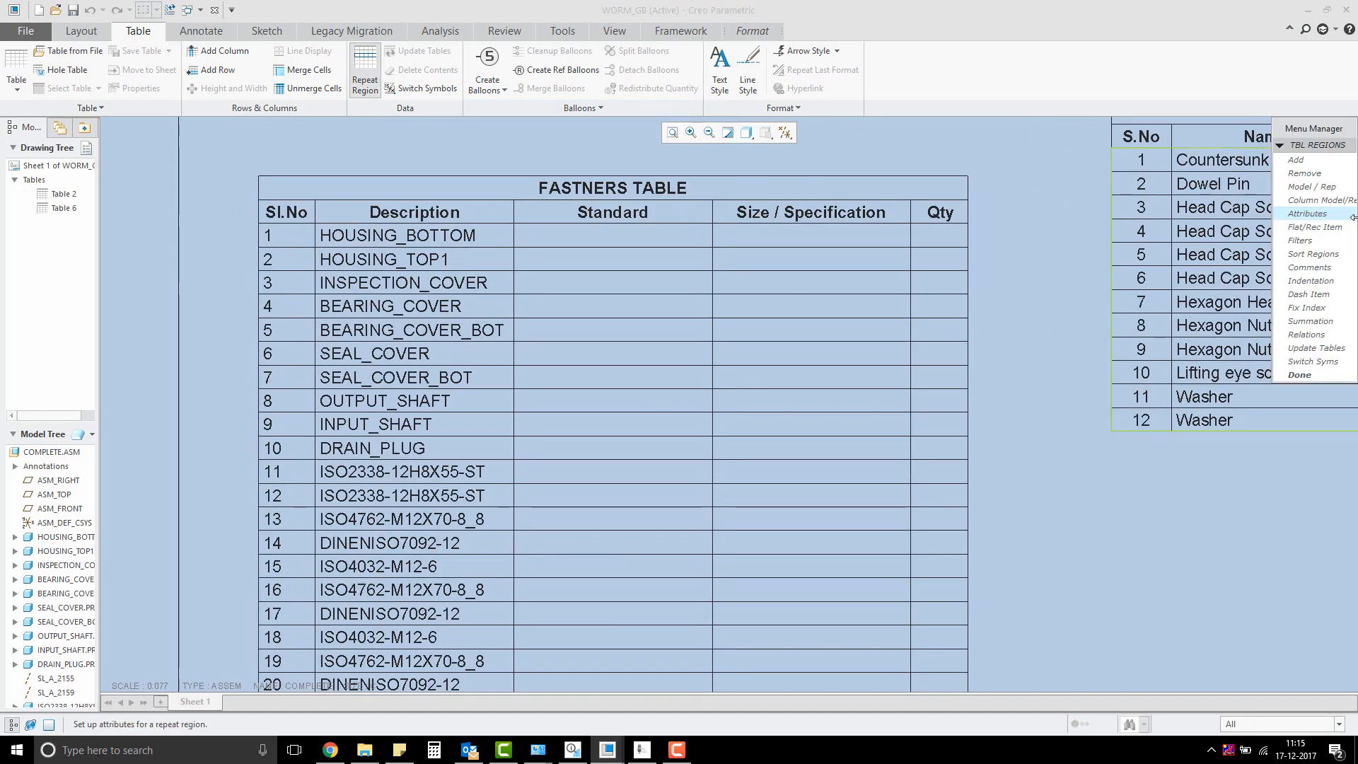
{"action": "left_click", "coordinate": [1310, 213]}
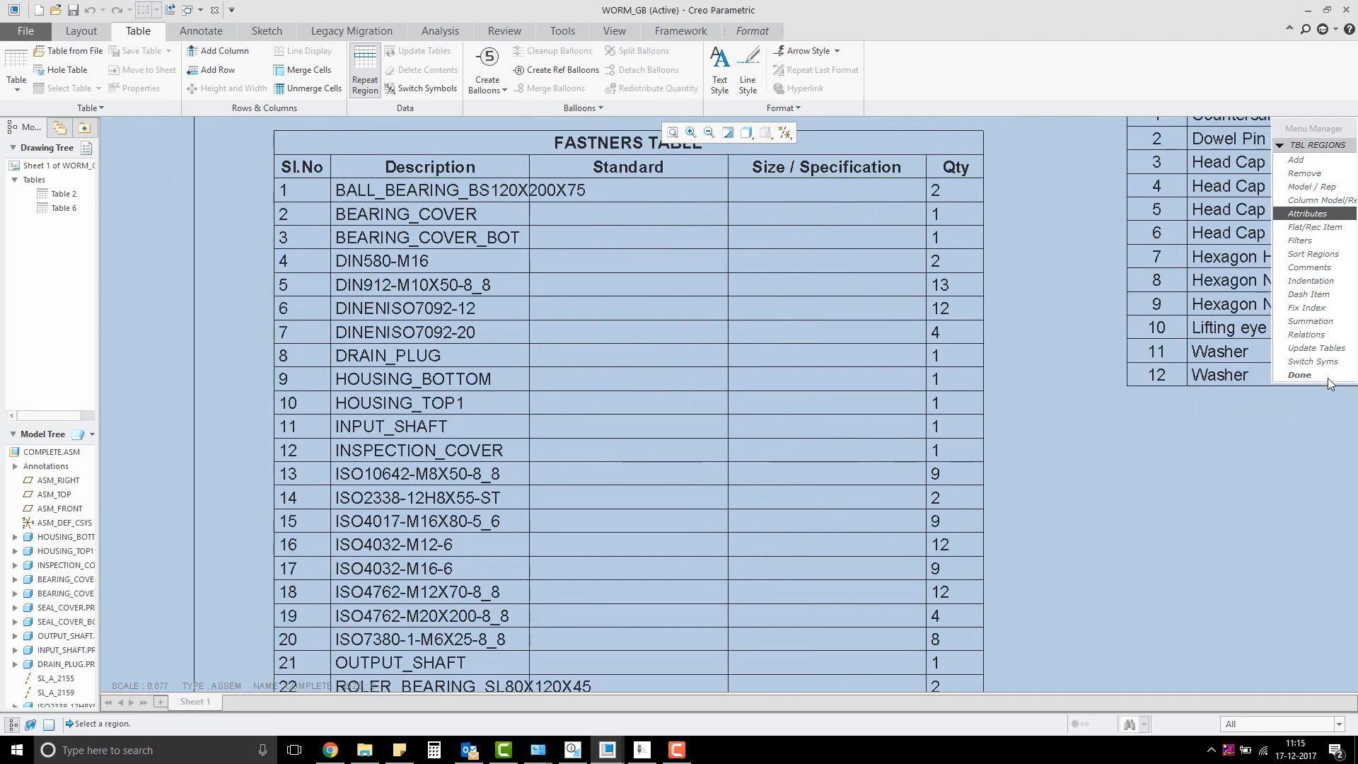
{"action": "left_click", "coordinate": [1298, 374]}
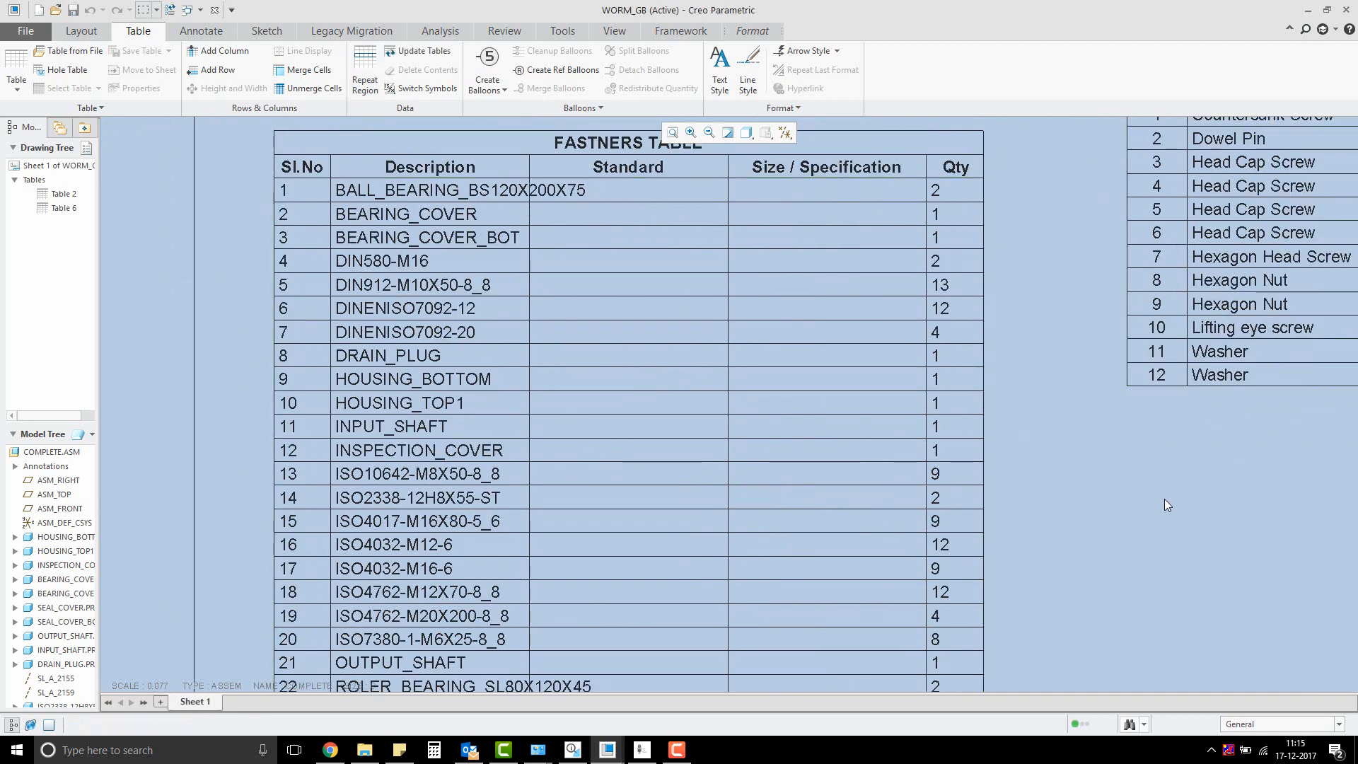
{"action": "mouse_move", "coordinate": [166, 201]}
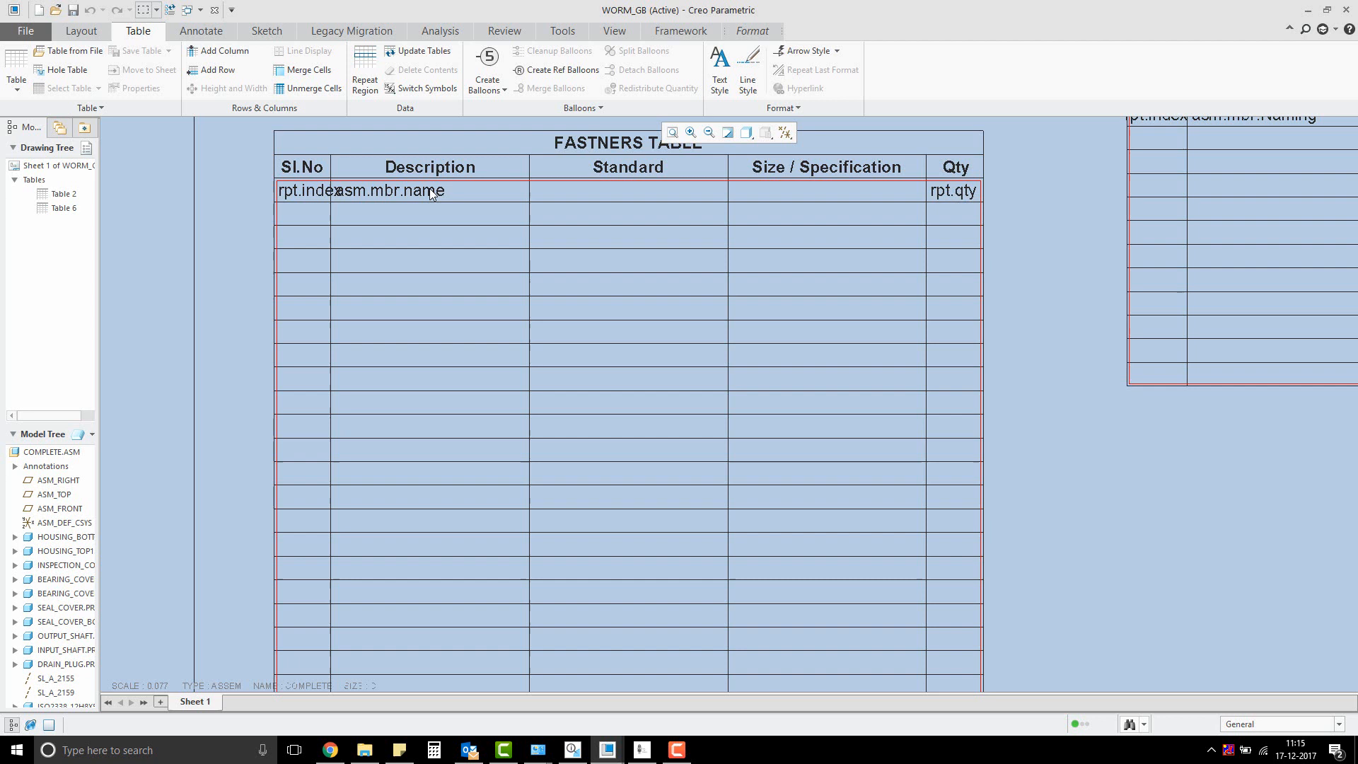
- Change the Description cell to the user-defined asm.mbr.Naming parameter
{"action": "double_click", "coordinate": [399, 190]}
{"action": "type", "text": "namin"}
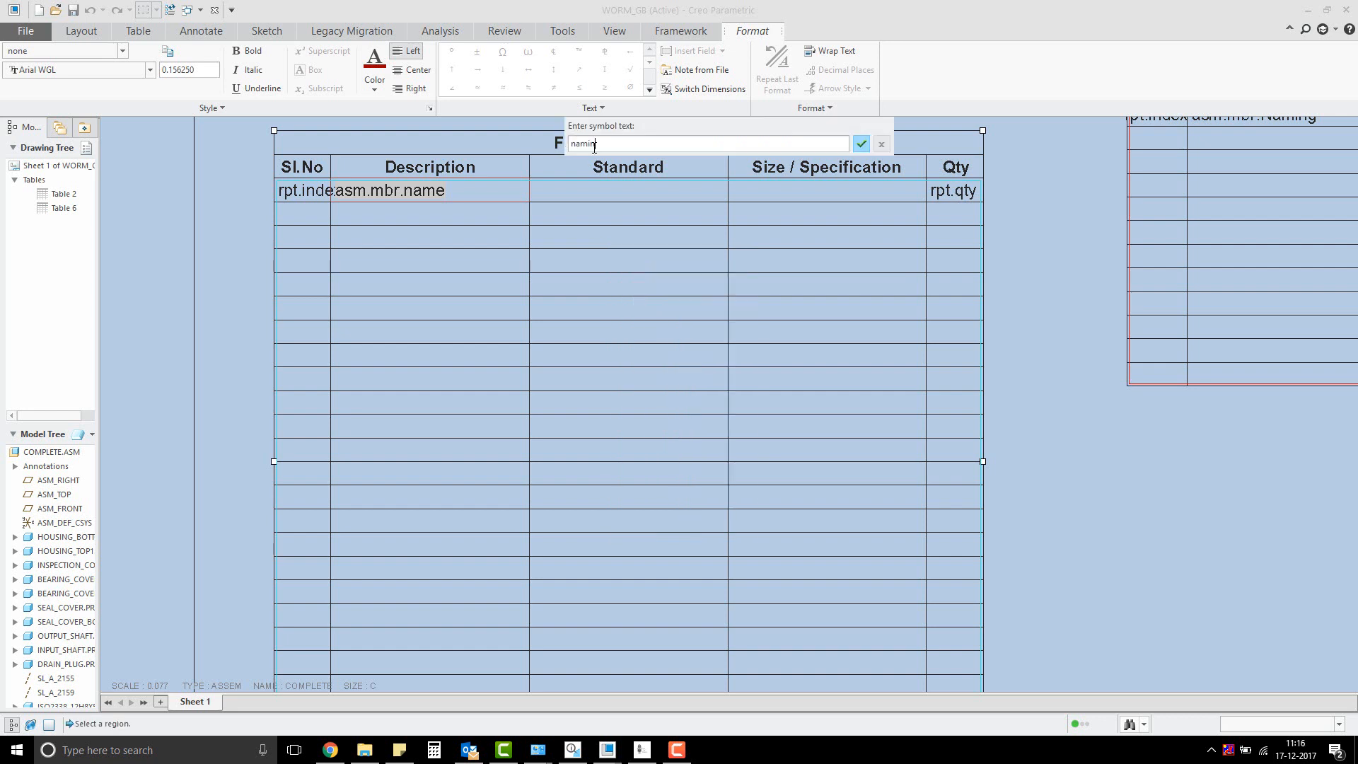
{"action": "left_click", "coordinate": [860, 144]}
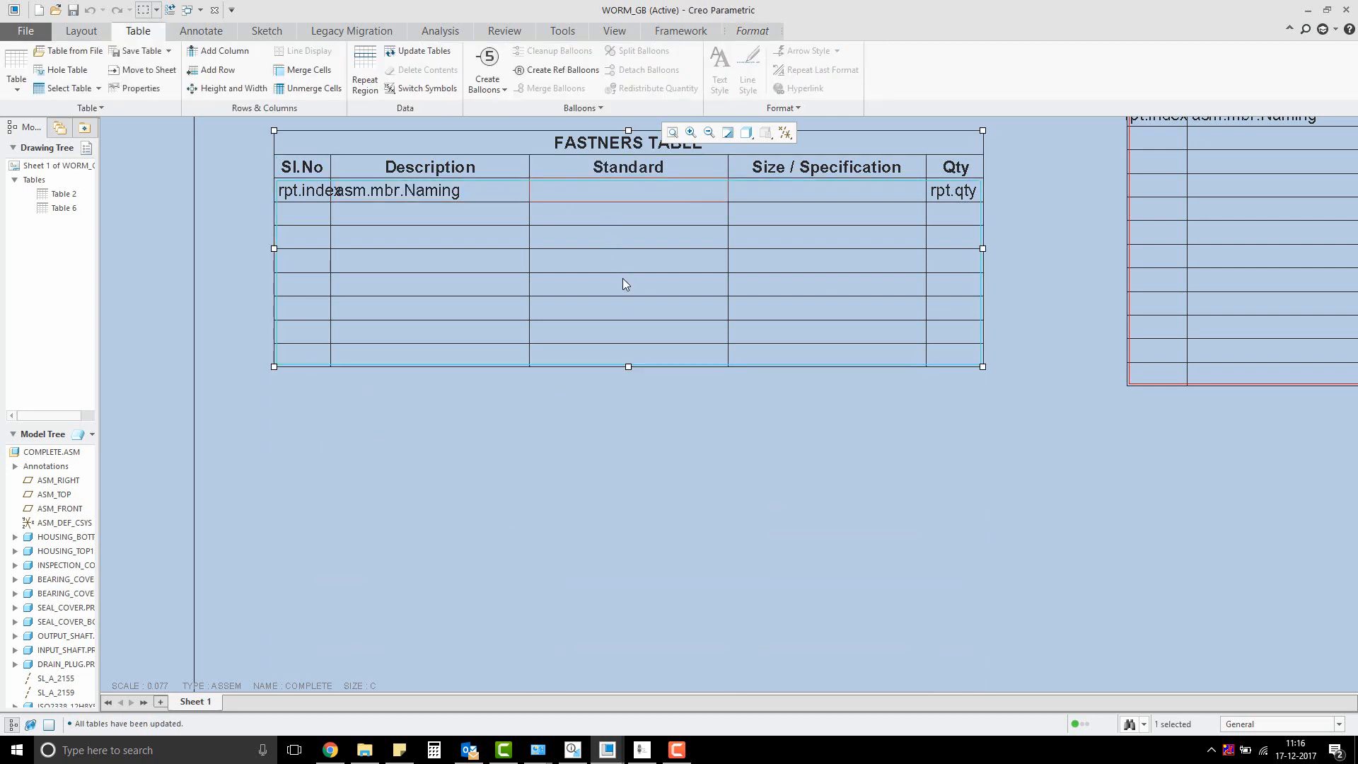
- Set the Standard cell to the user-defined asm.mbr.buw_type parameter
{"action": "double_click", "coordinate": [627, 283]}
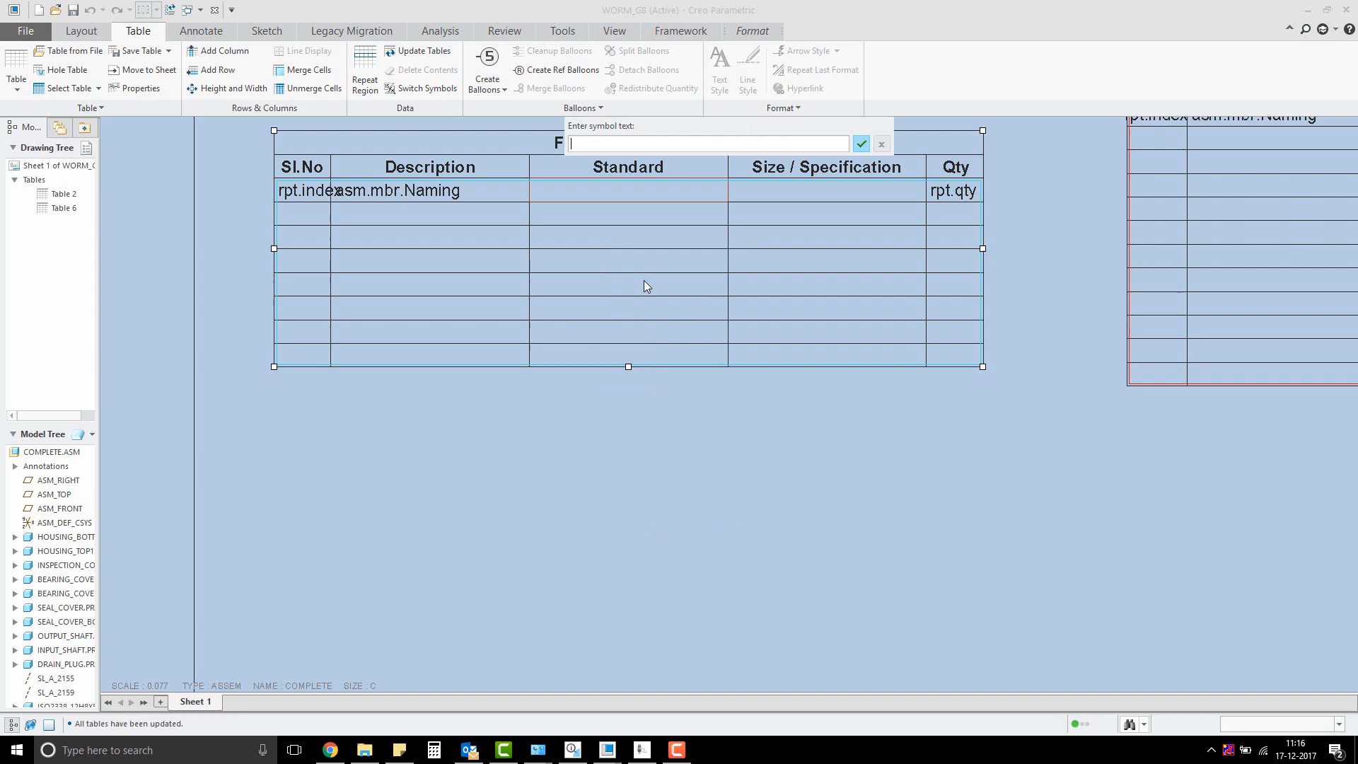
{"action": "type", "text": "buw"}
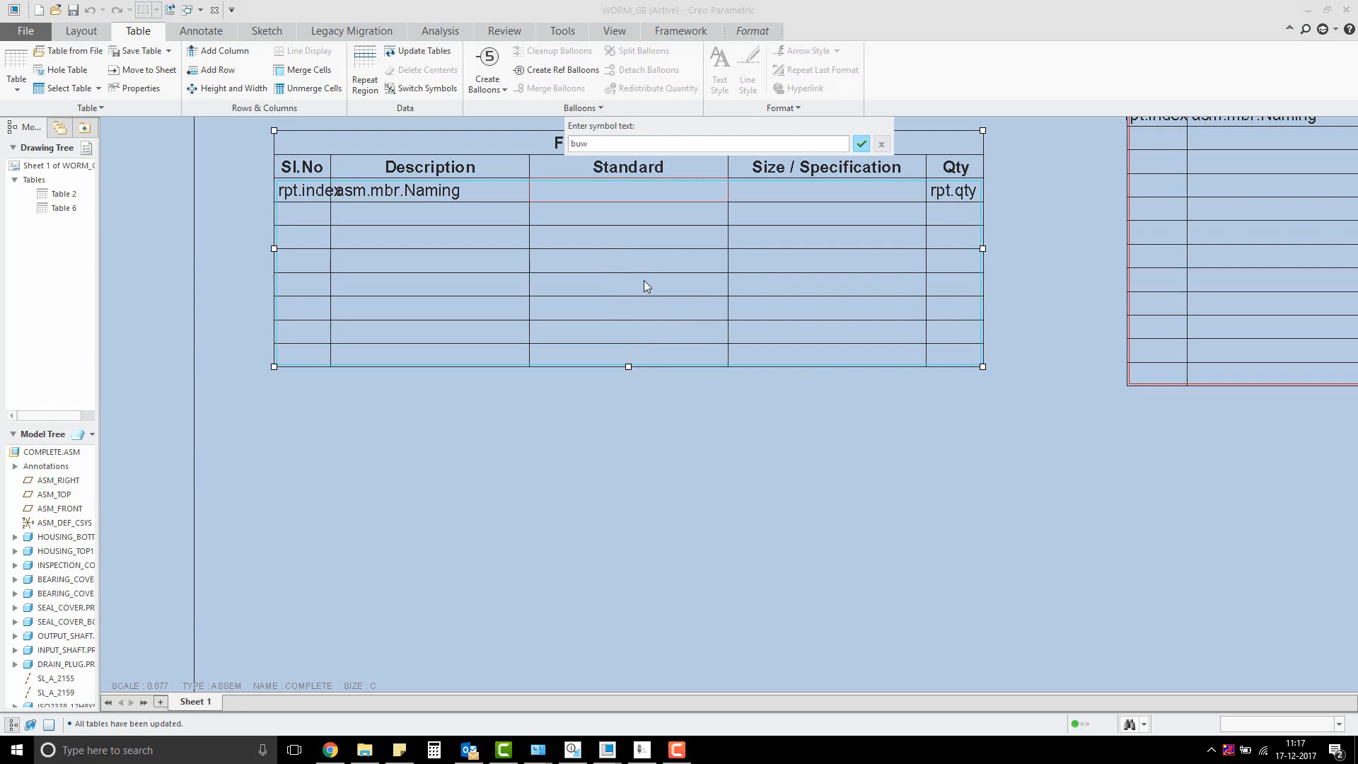
{"action": "type", "text": "_type"}
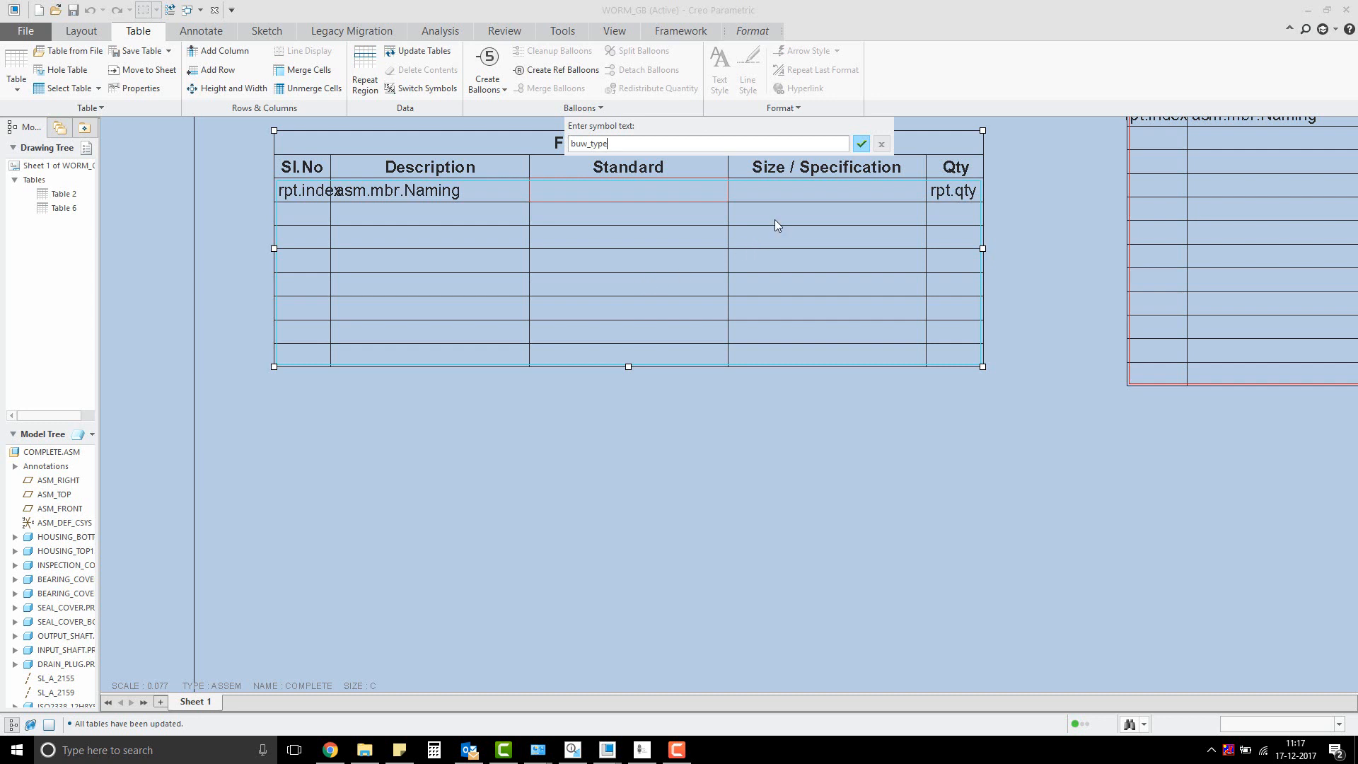
{"action": "left_click", "coordinate": [860, 144]}
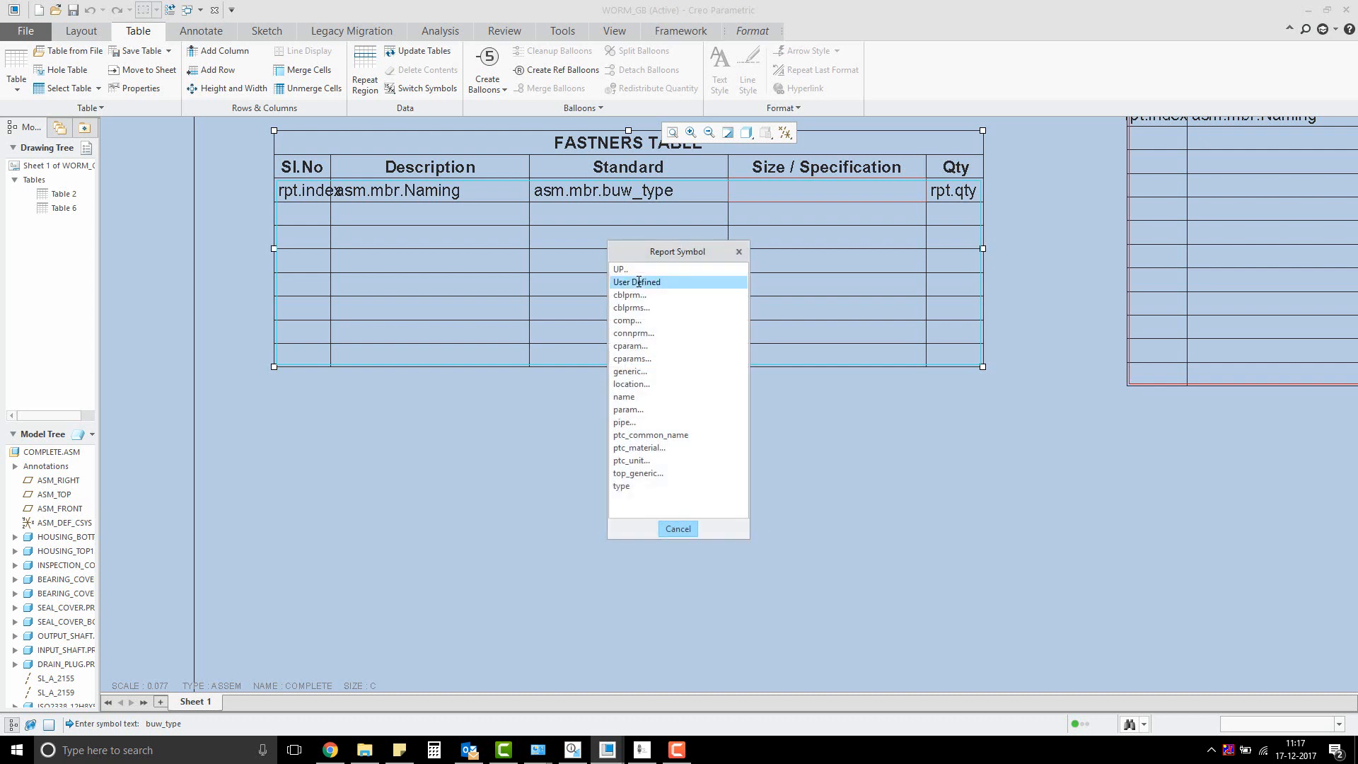
- Set the Size / Specification cell to the user-defined asm.mbr.buw_size parameter
{"action": "left_click", "coordinate": [638, 282]}
{"action": "type", "text": "buw_"}
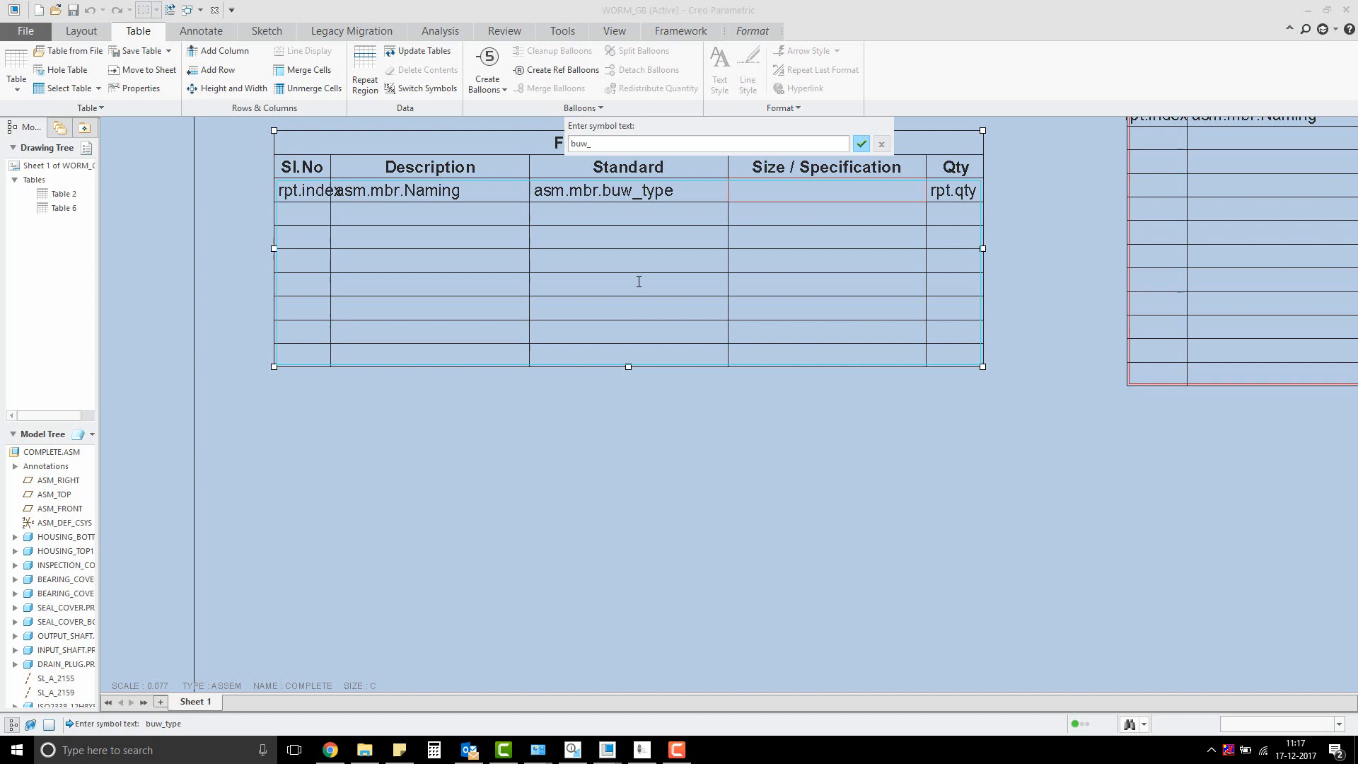
{"action": "left_click", "coordinate": [859, 144]}
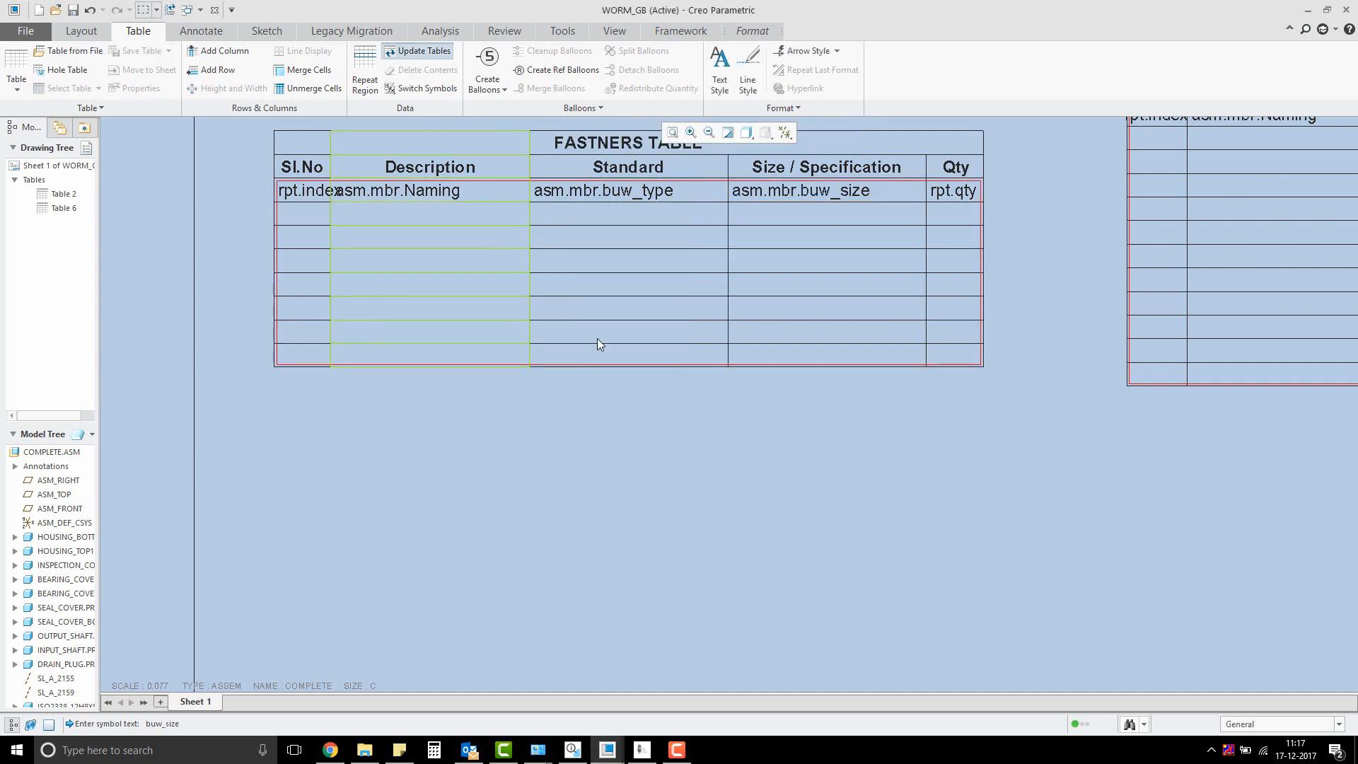
- Display the table's actual fastener values and open the BEARING_COVER component
{"action": "left_click", "coordinate": [423, 51]}
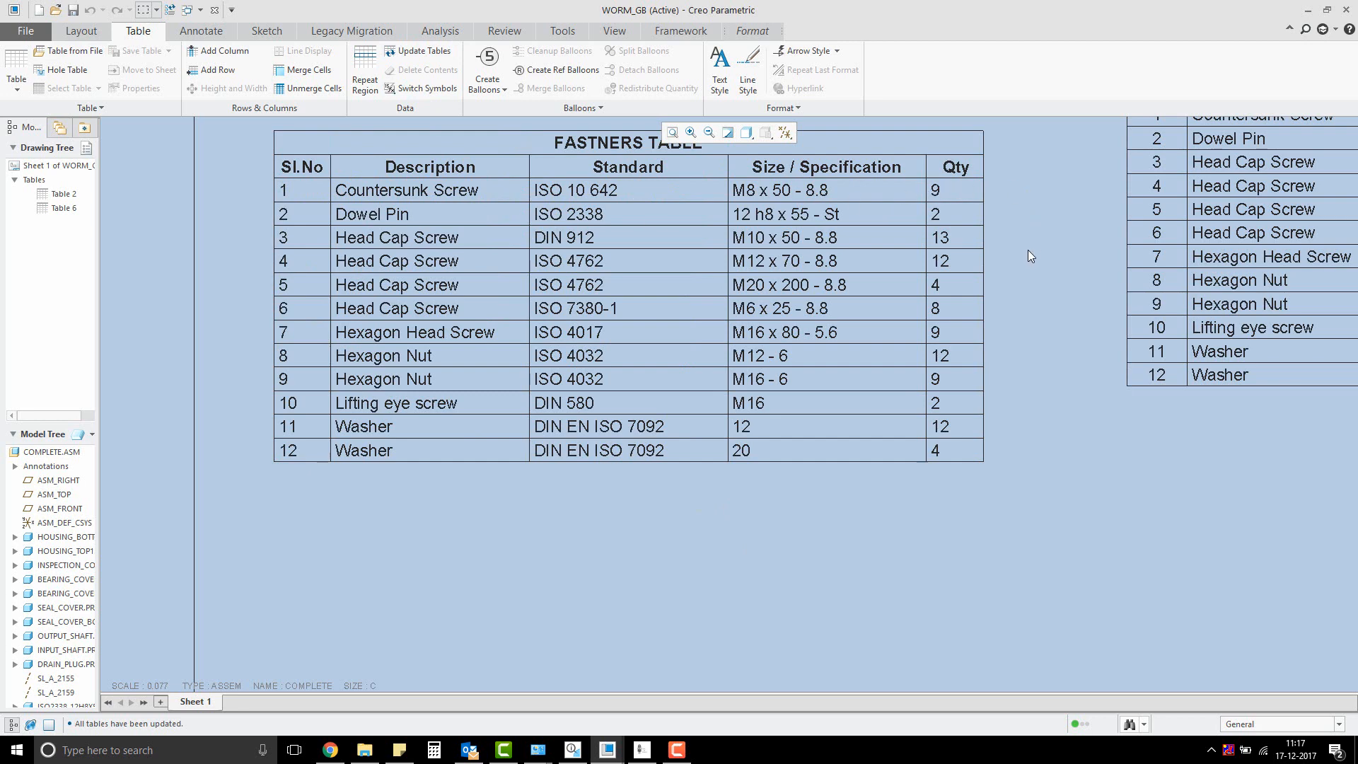
{"action": "mouse_move", "coordinate": [1024, 467]}
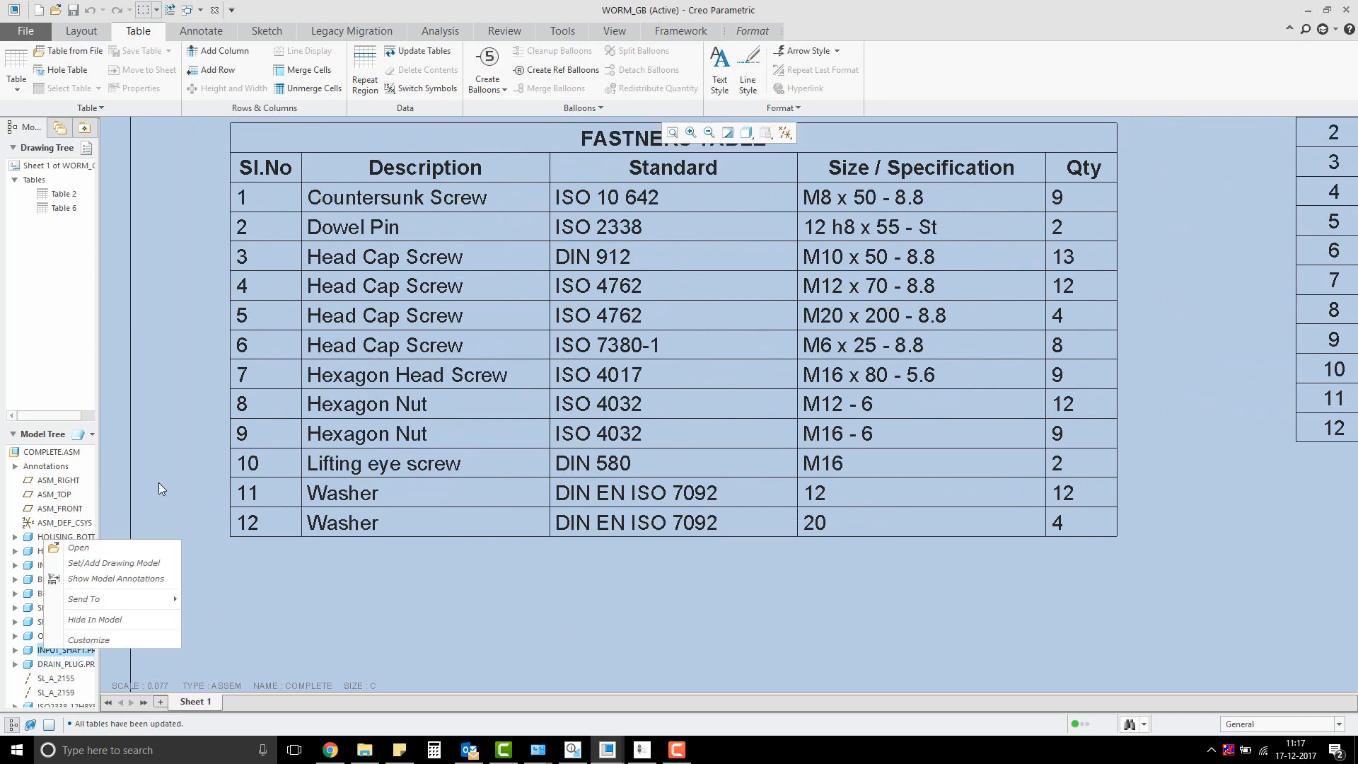
{"action": "mouse_move", "coordinate": [256, 597]}
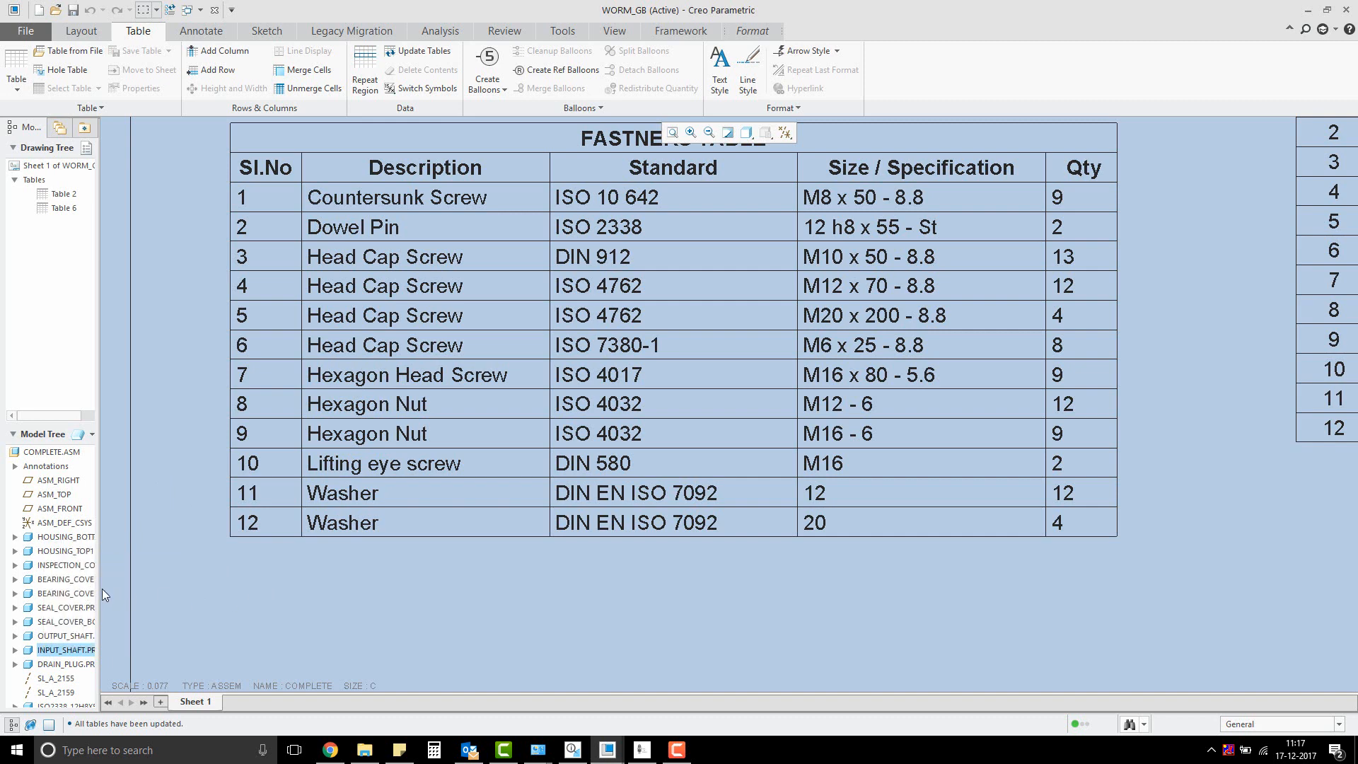
{"action": "left_click", "coordinate": [66, 578]}
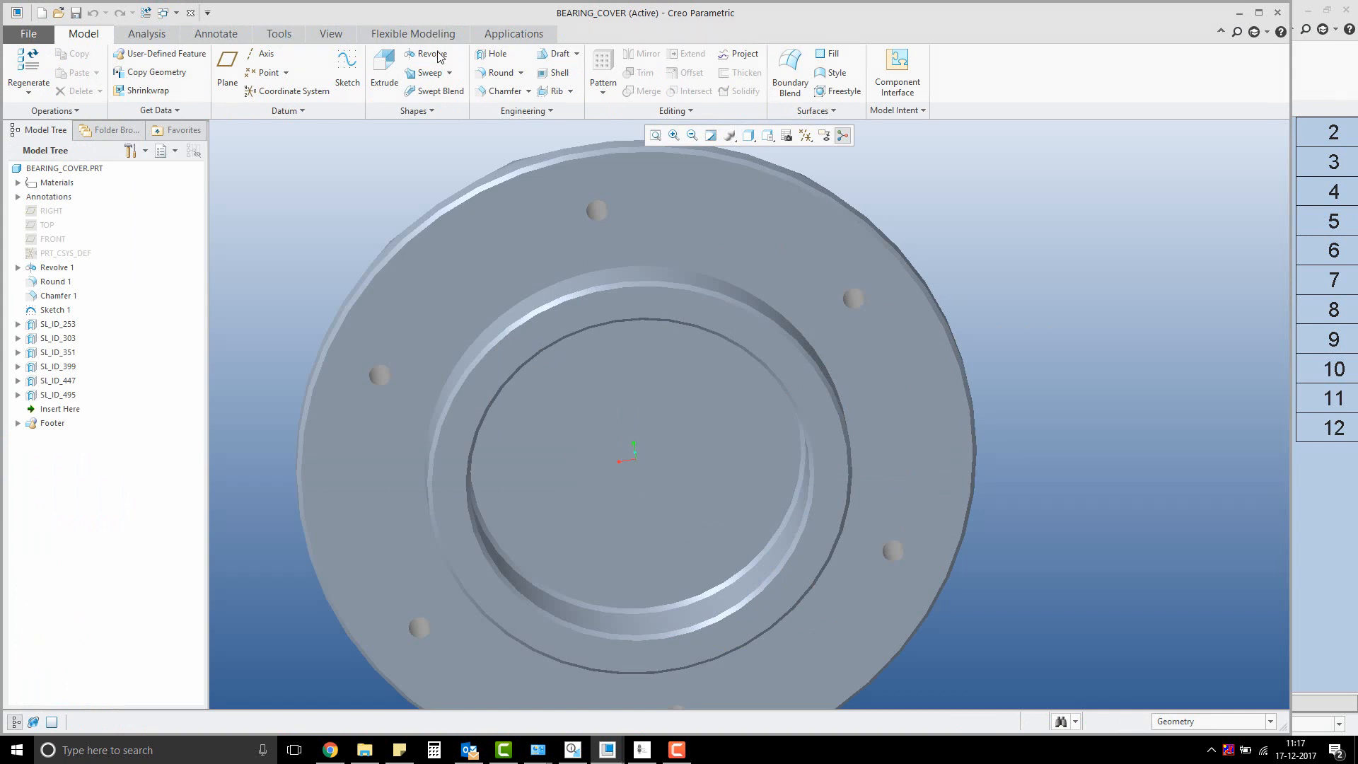
- Close BEARING_COVER and open the ISO2338-12H8X55-ST dowel pin with its Parameters list
{"action": "left_click", "coordinate": [279, 34]}
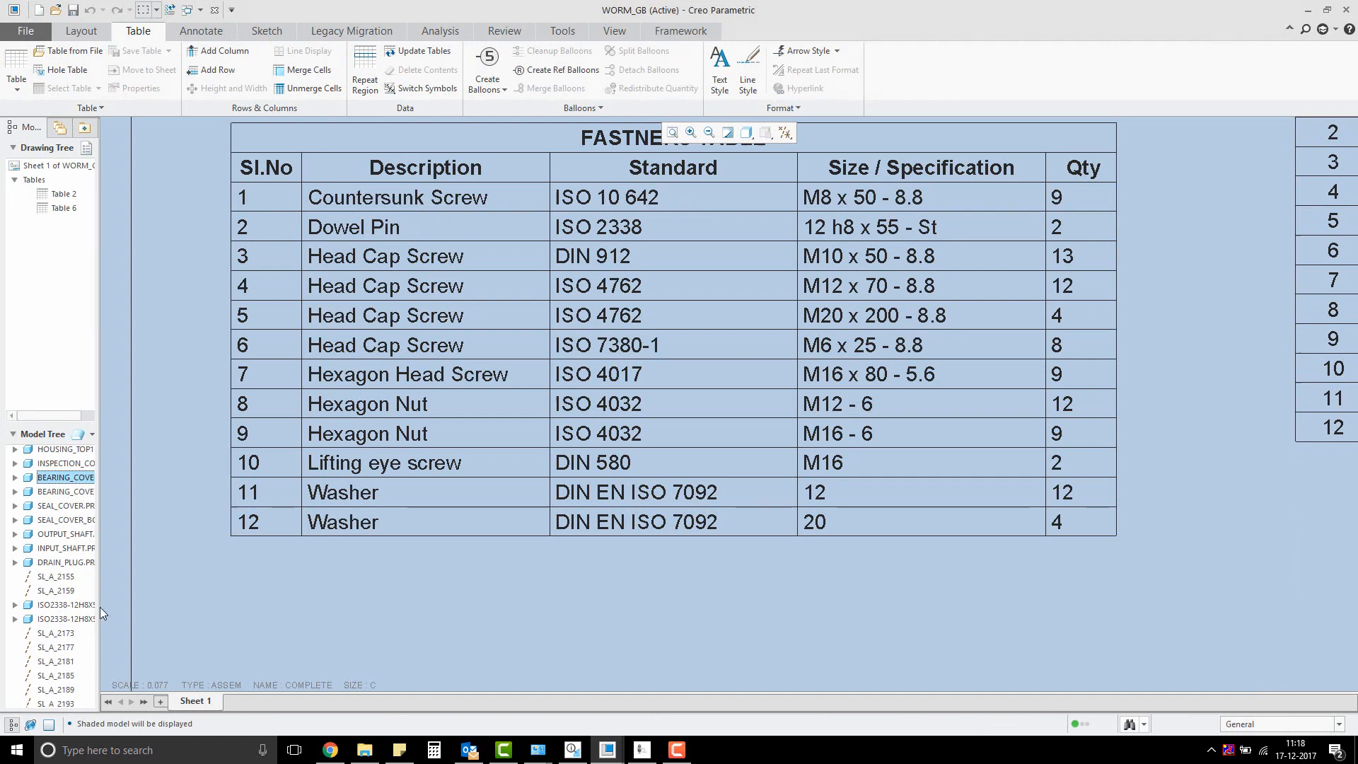
{"action": "left_click", "coordinate": [65, 604]}
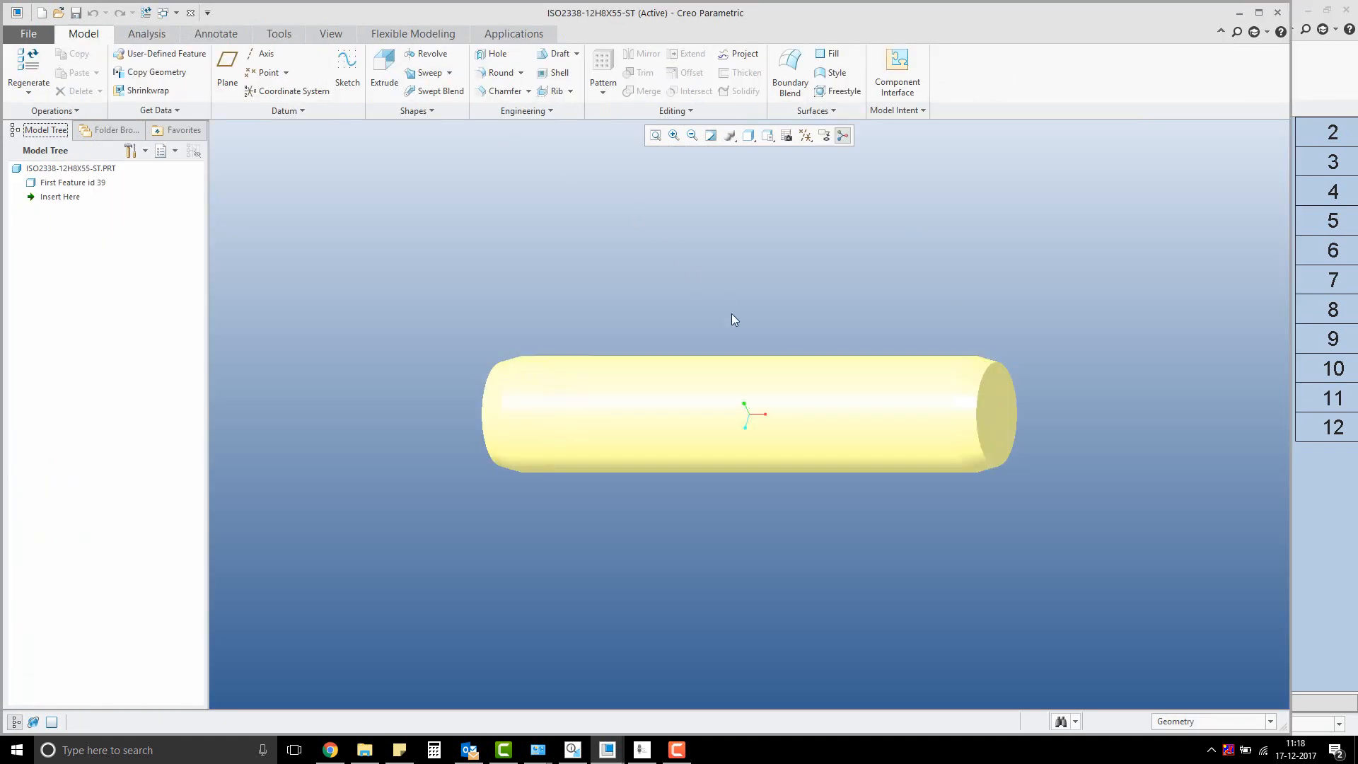
{"action": "left_click", "coordinate": [459, 54]}
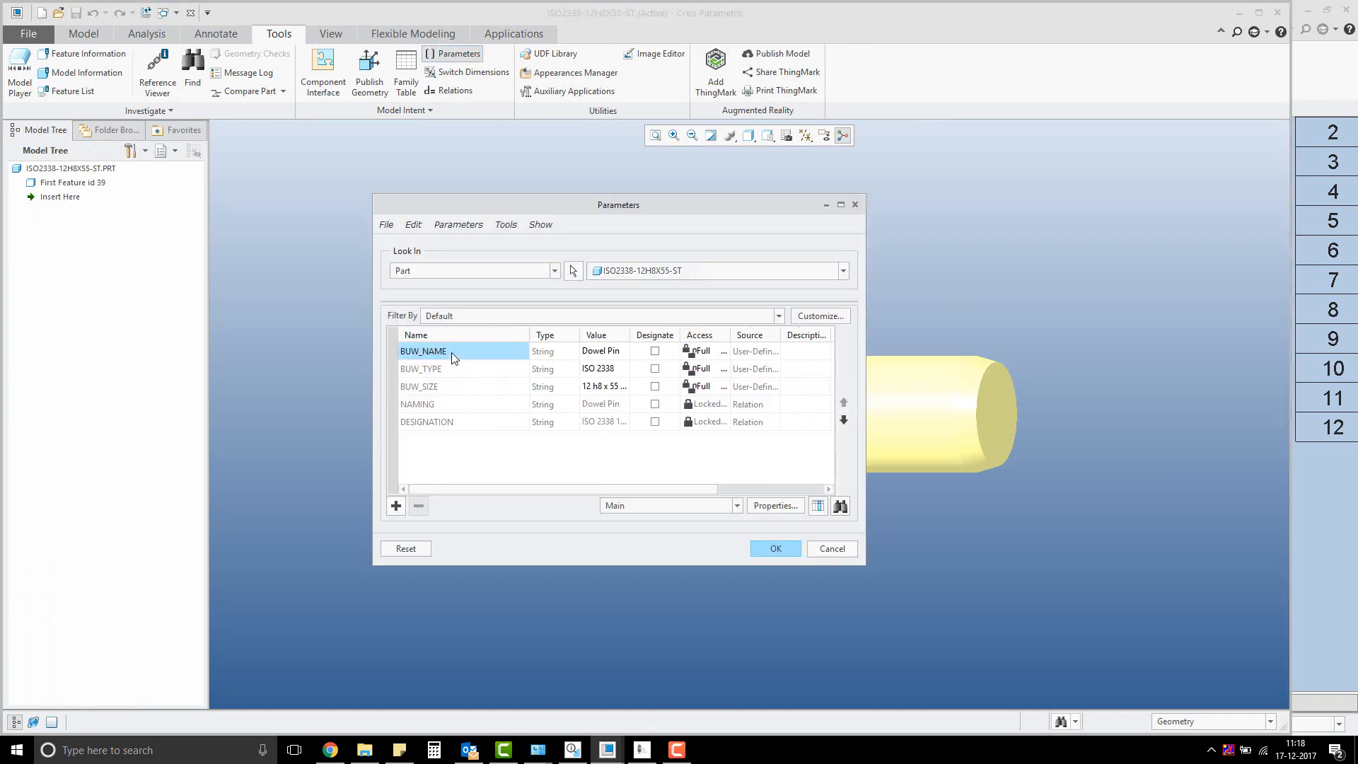
{"action": "mouse_move", "coordinate": [441, 424]}
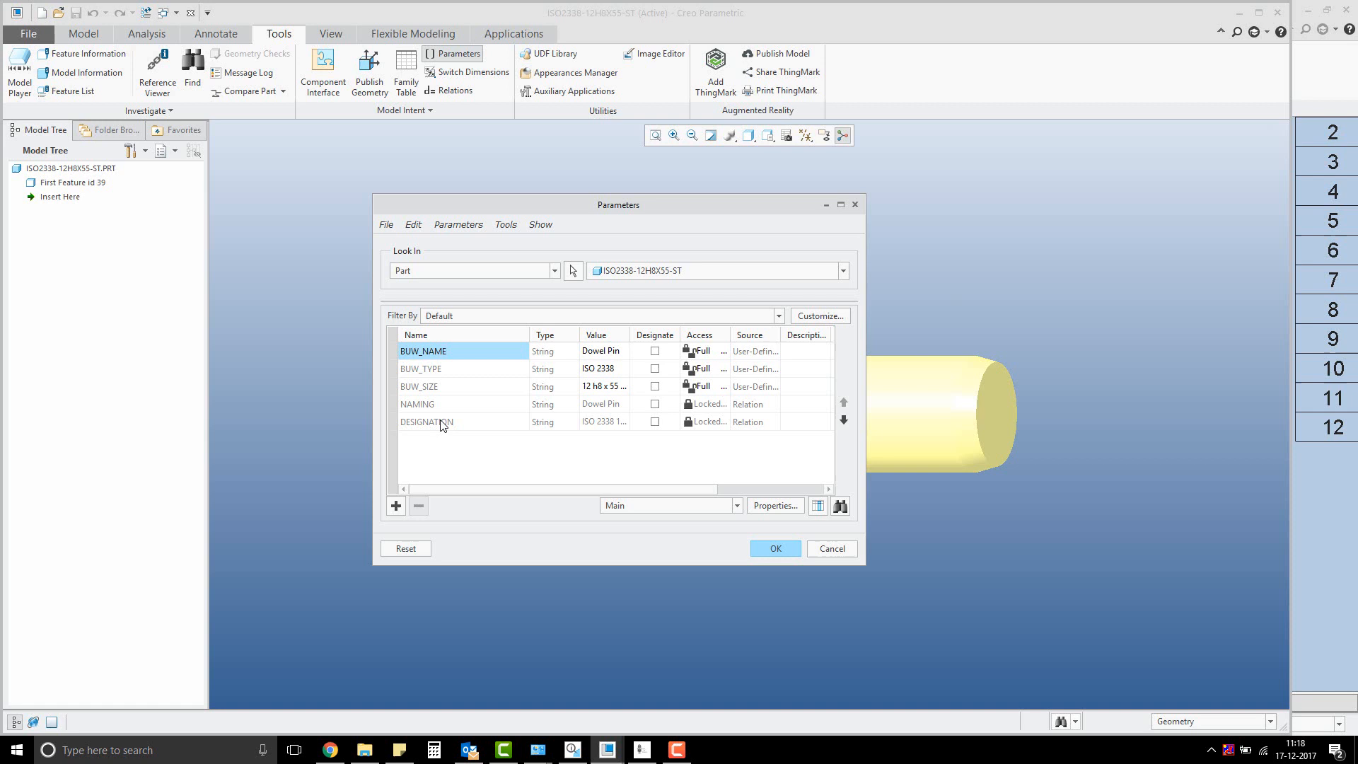
{"action": "mouse_move", "coordinate": [633, 351]}
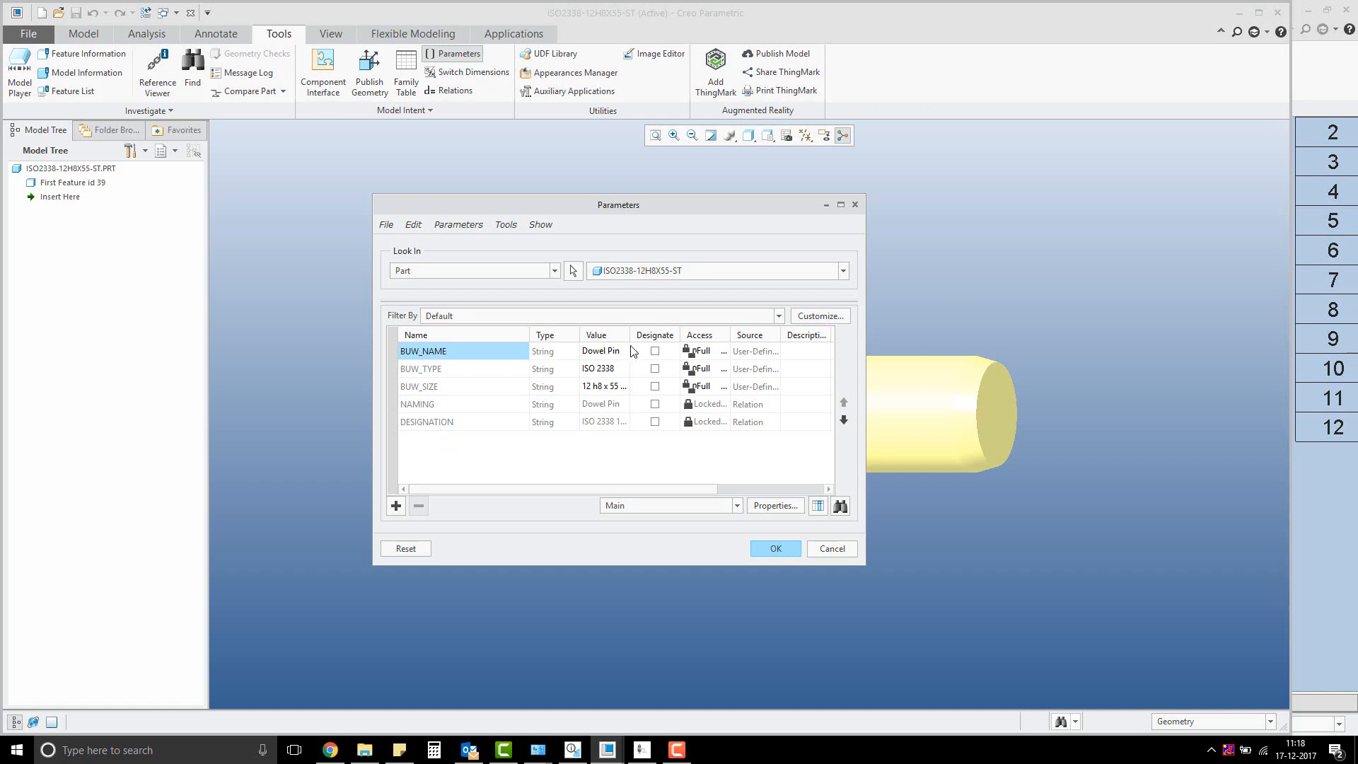
{"action": "mouse_move", "coordinate": [676, 334]}
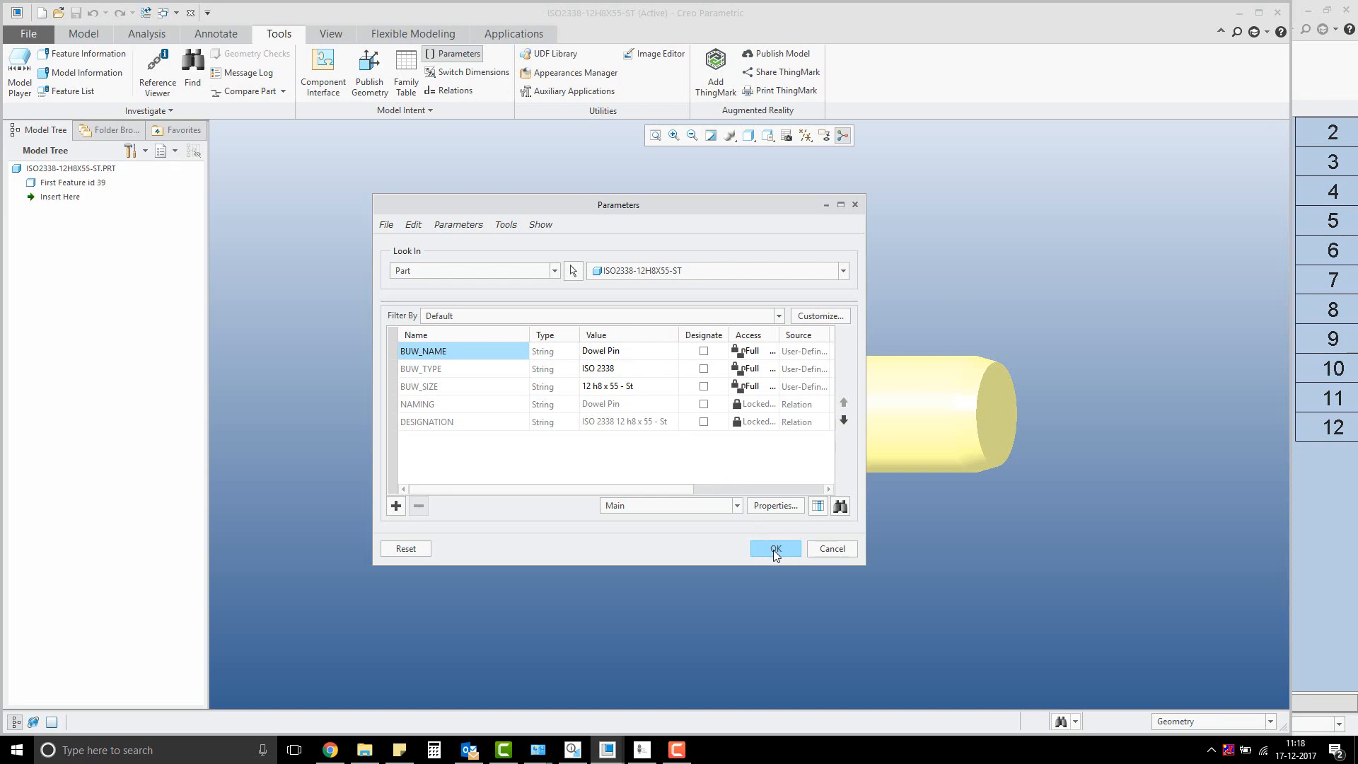
{"action": "mouse_move", "coordinate": [272, 28]}
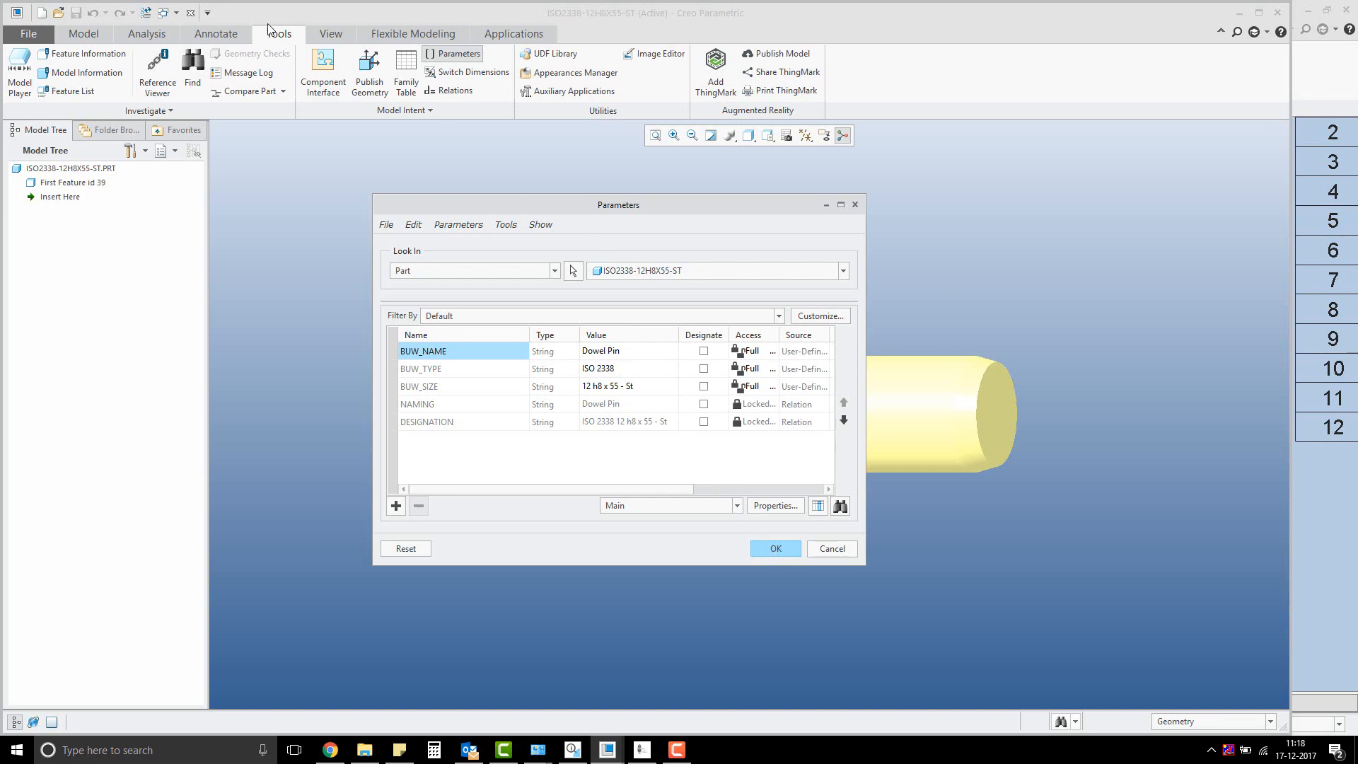
- Confirm BUW_NAME Dowel Pin, BUW_TYPE ISO 2338, BUW_SIZE 12 h8 x 55 - St and close Parameters
{"action": "left_click", "coordinate": [774, 548]}
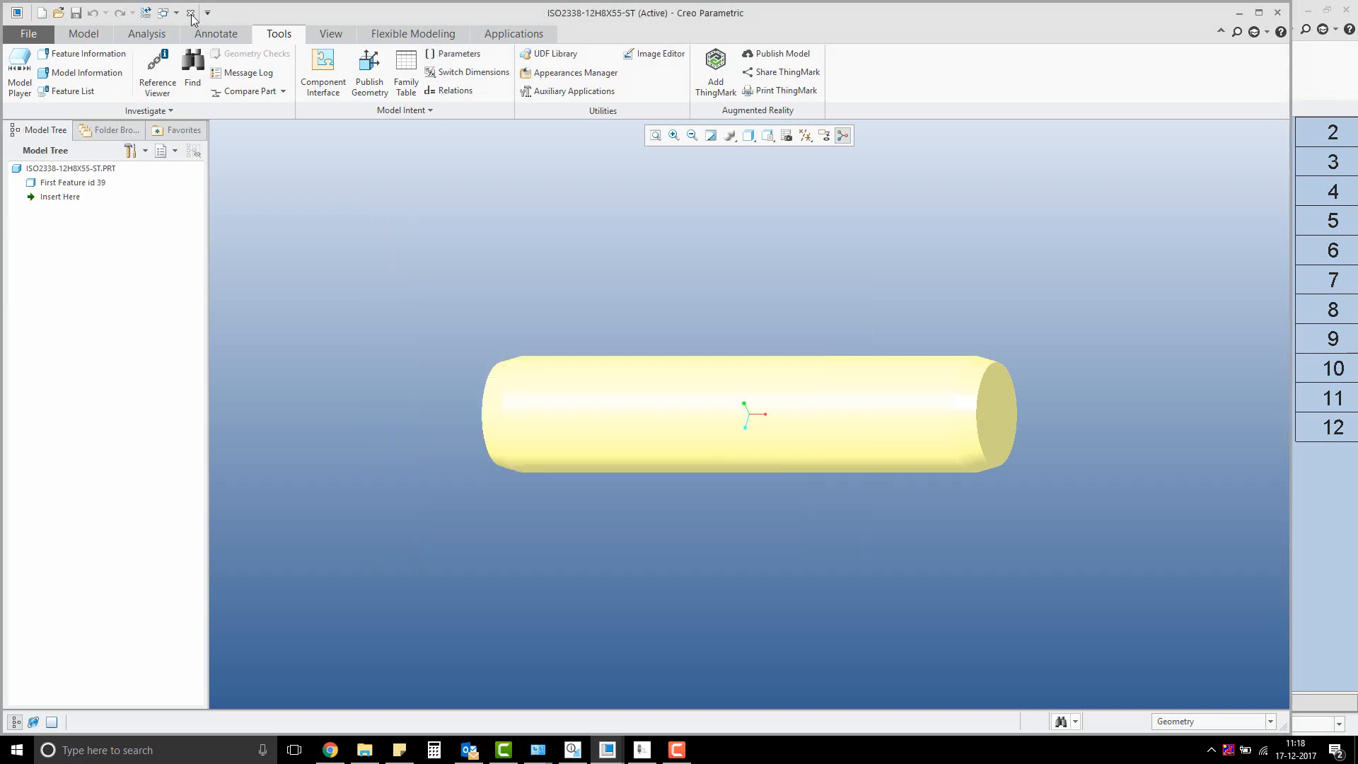